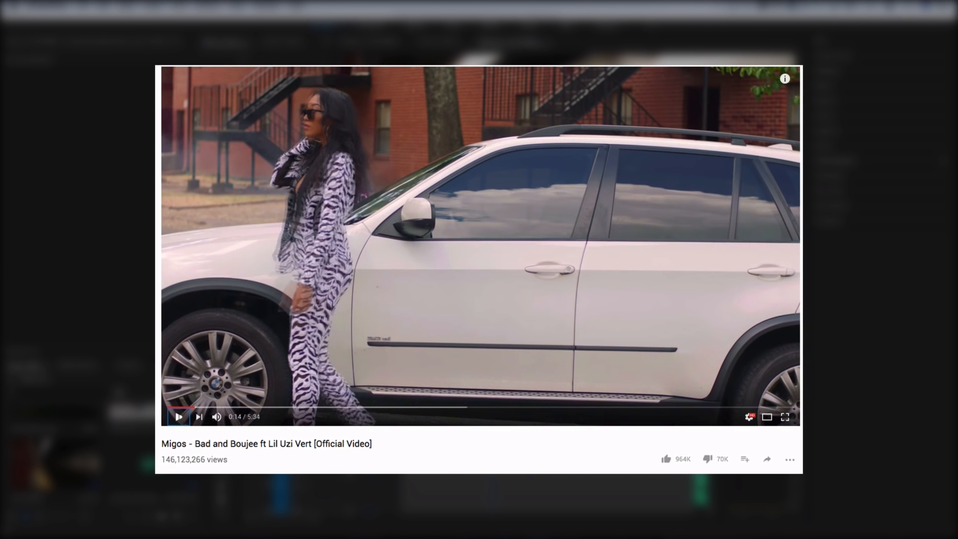
- Play the reference music video, then start a new Default Still title for the SUBSCRIBE text
{"action": "left_click", "coordinate": [178, 417]}
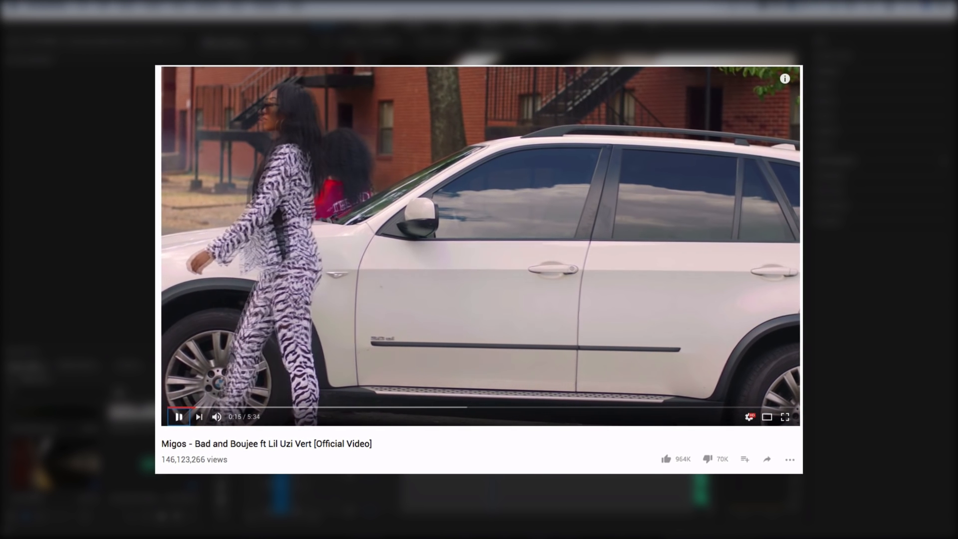
{"action": "left_click", "coordinate": [251, 407]}
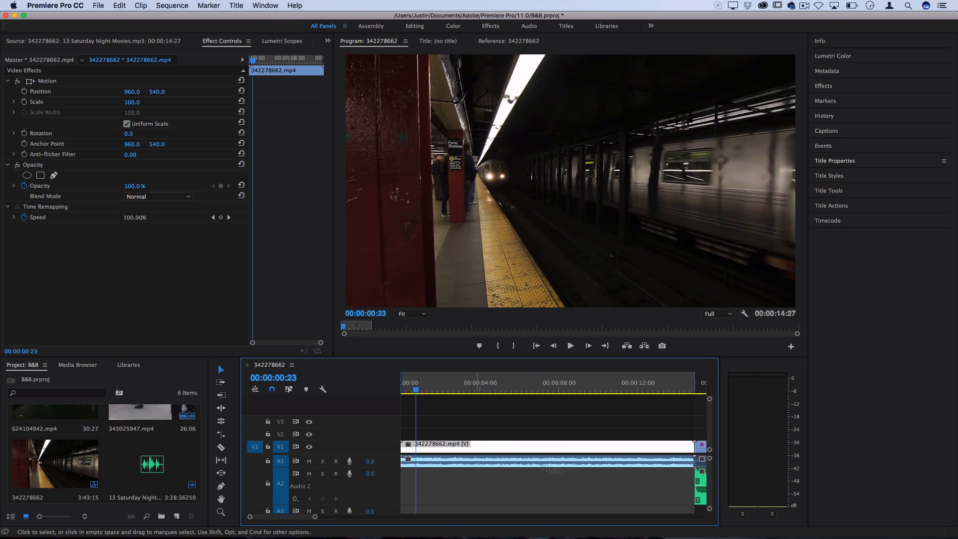
{"action": "mouse_move", "coordinate": [683, 453]}
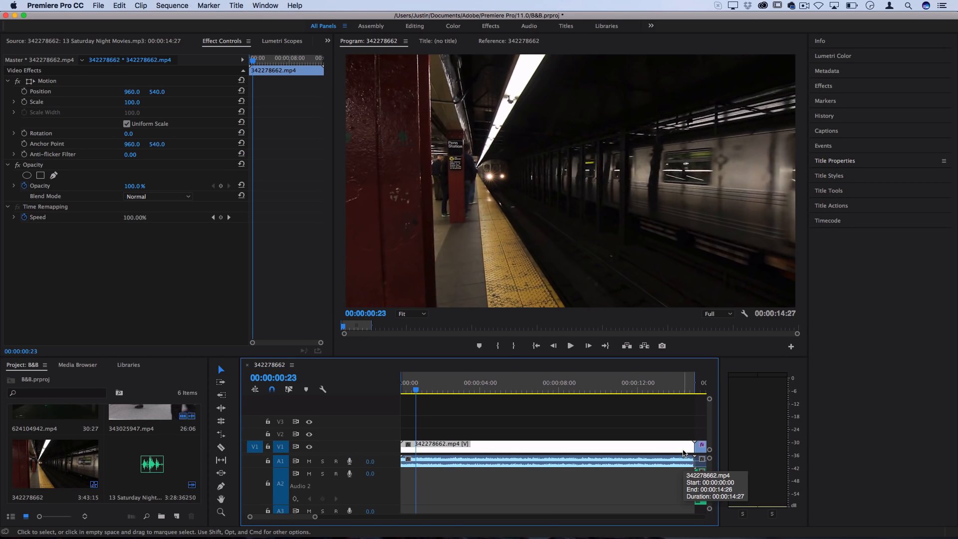
{"action": "mouse_move", "coordinate": [572, 456]}
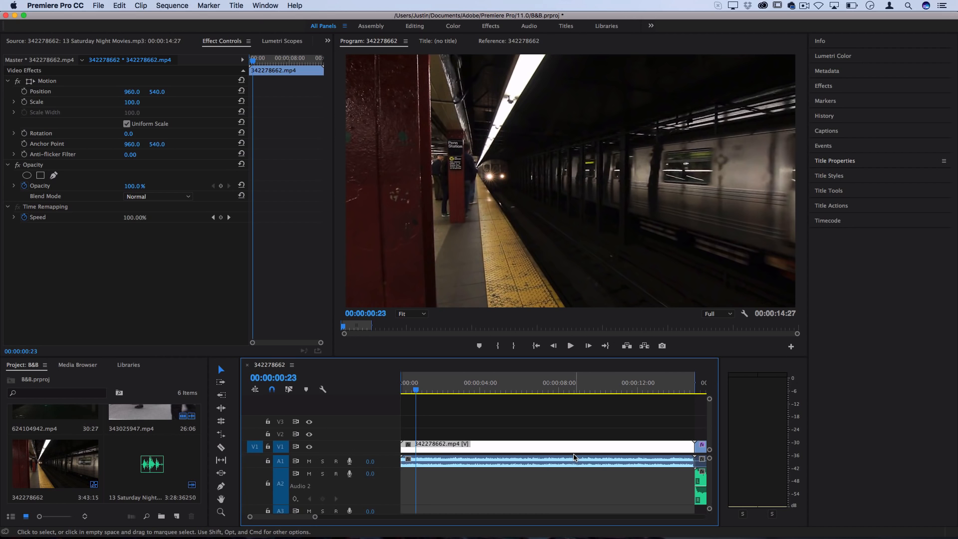
{"action": "mouse_move", "coordinate": [435, 440]}
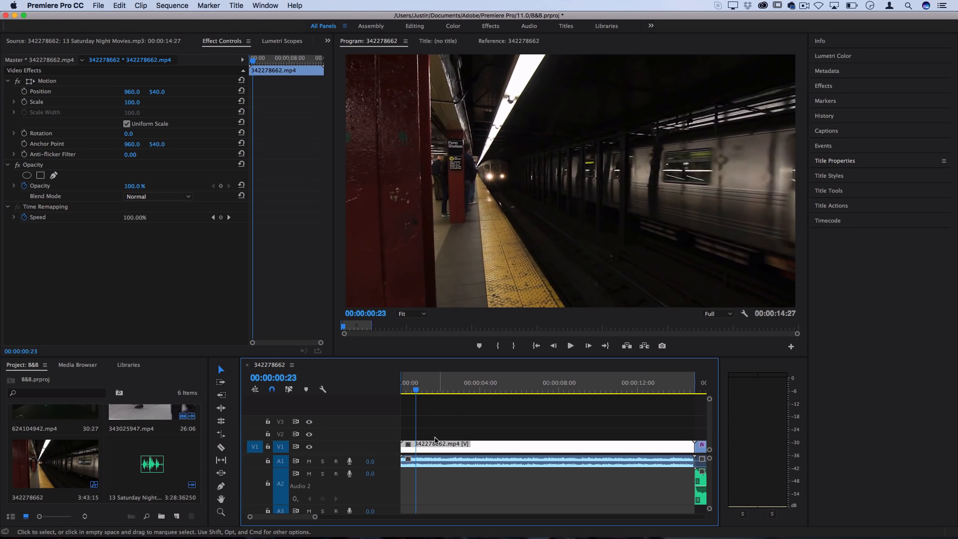
{"action": "left_click", "coordinate": [98, 6]}
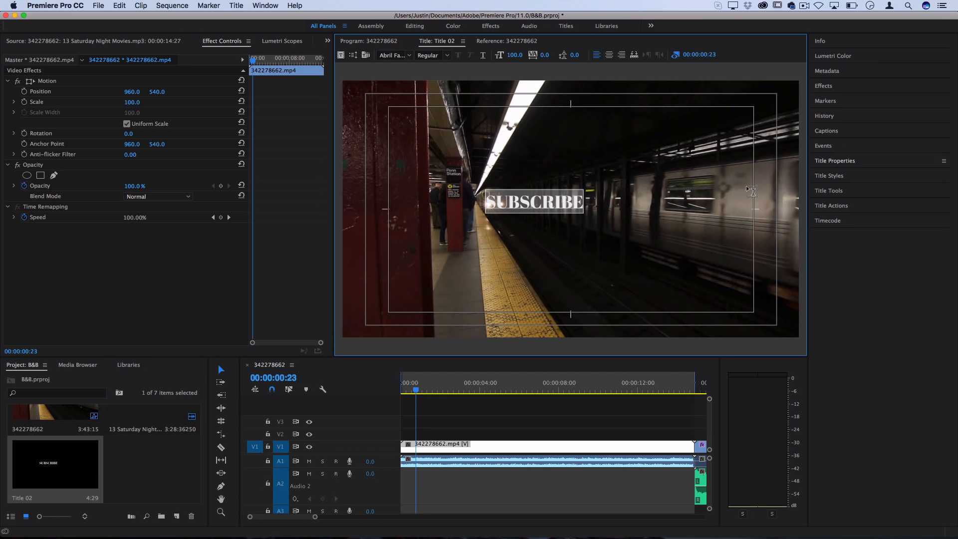
{"action": "mouse_move", "coordinate": [836, 162]}
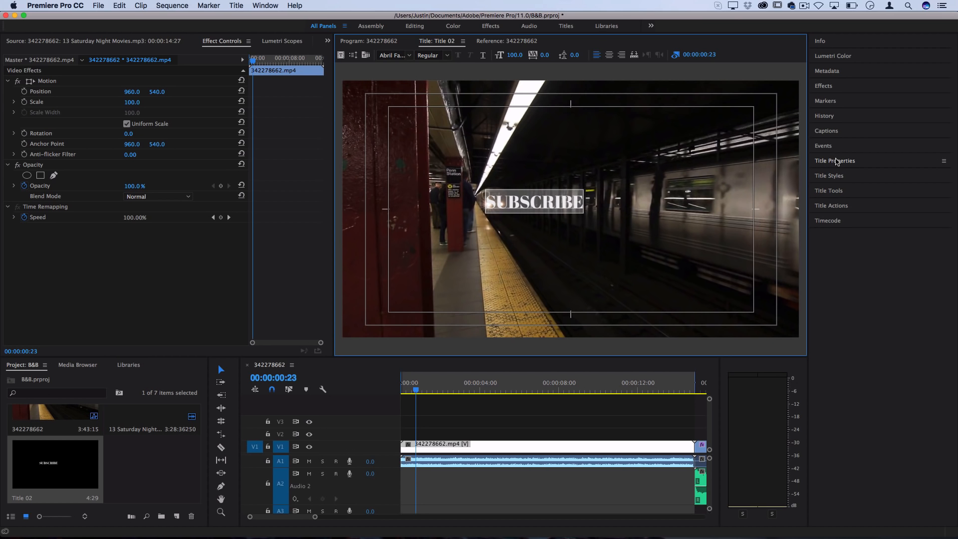
- Set the SUBSCRIBE title to Times New Roman with Italic font style in Title Properties
{"action": "left_click", "coordinate": [834, 160]}
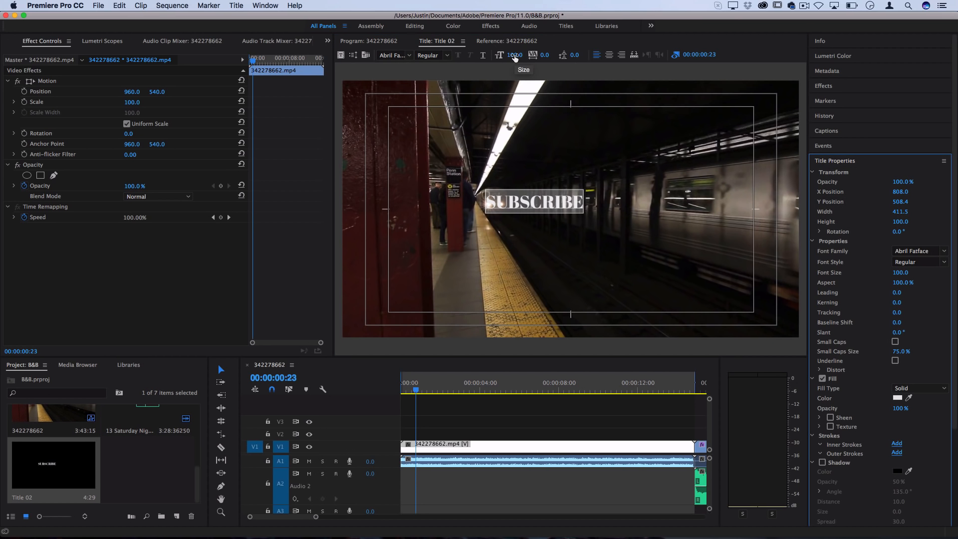
{"action": "mouse_move", "coordinate": [516, 61]}
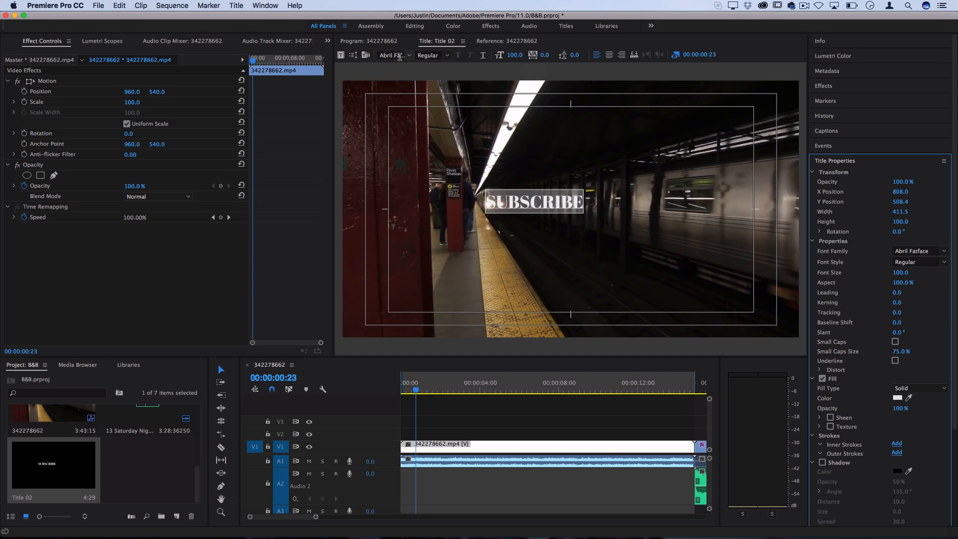
{"action": "left_click", "coordinate": [393, 55]}
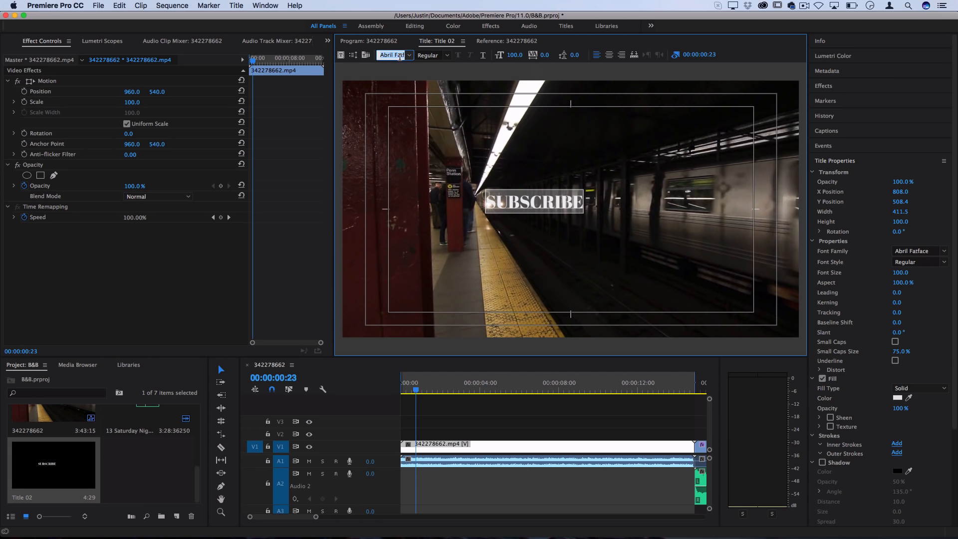
{"action": "left_click", "coordinate": [394, 55]}
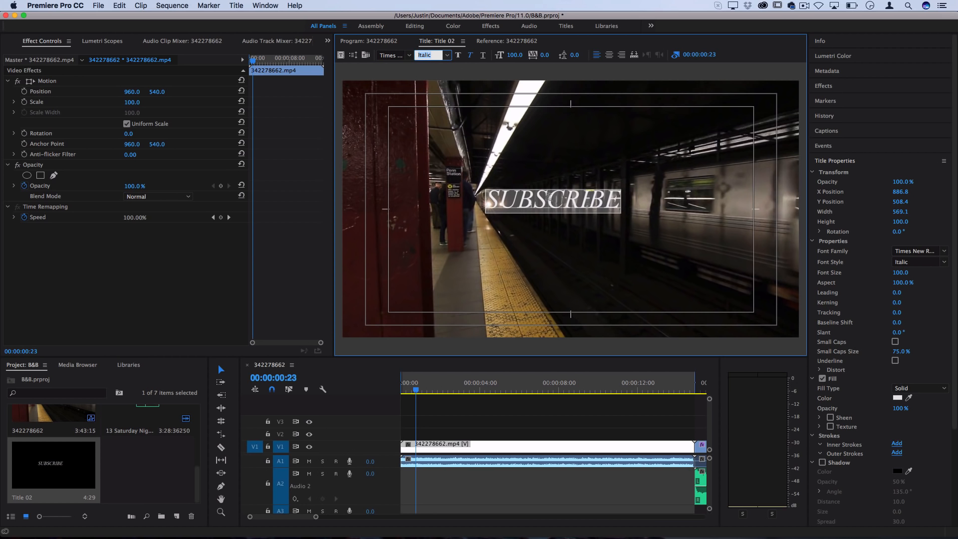
{"action": "left_click", "coordinate": [391, 55]}
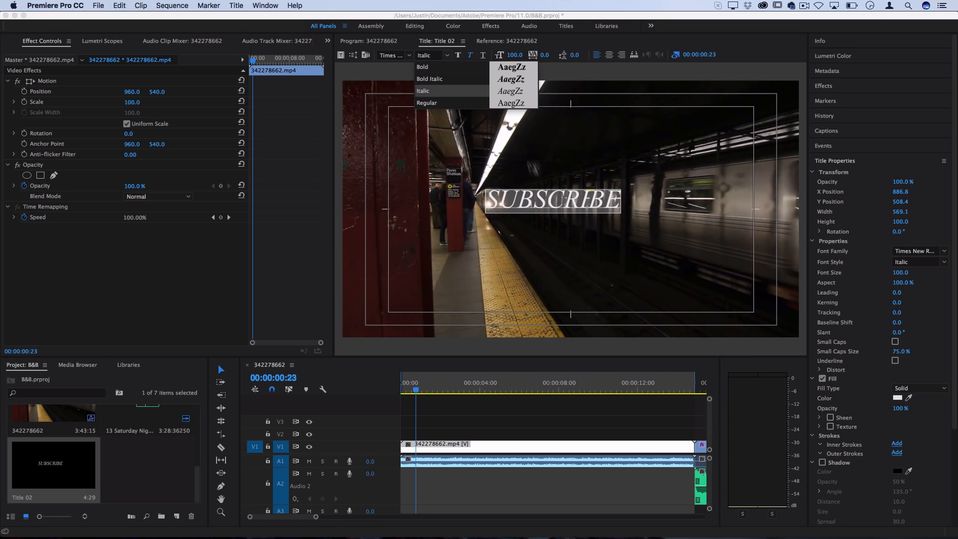
{"action": "left_click", "coordinate": [422, 91]}
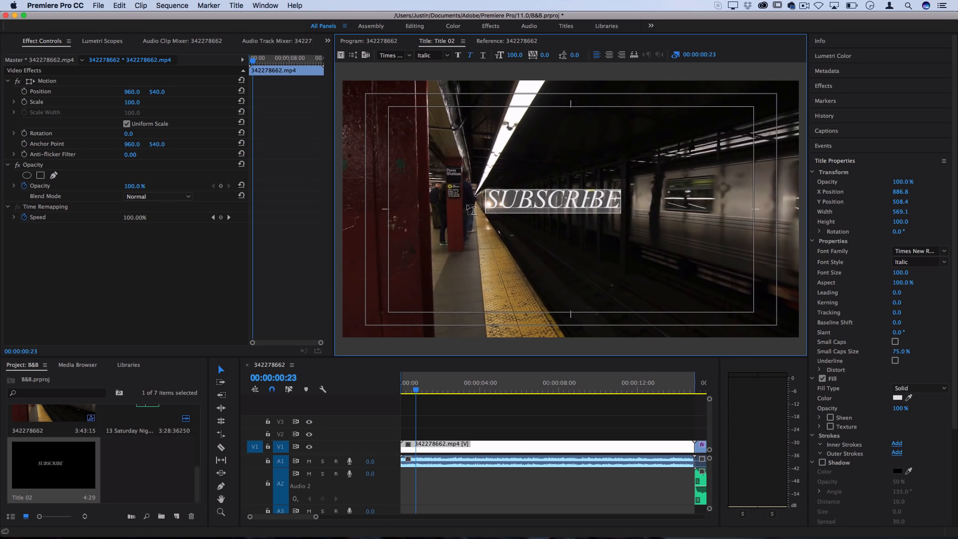
{"action": "mouse_move", "coordinate": [946, 426]}
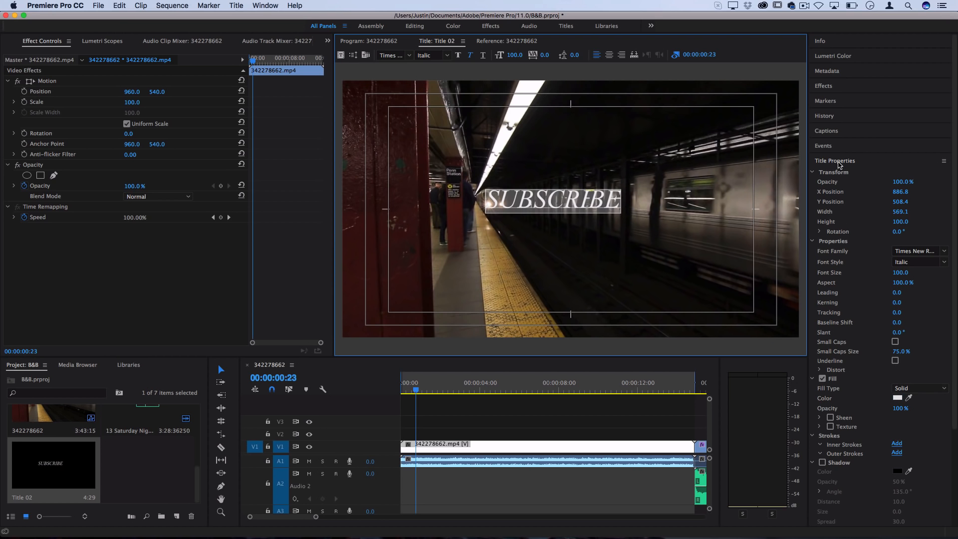
{"action": "left_click", "coordinate": [833, 160]}
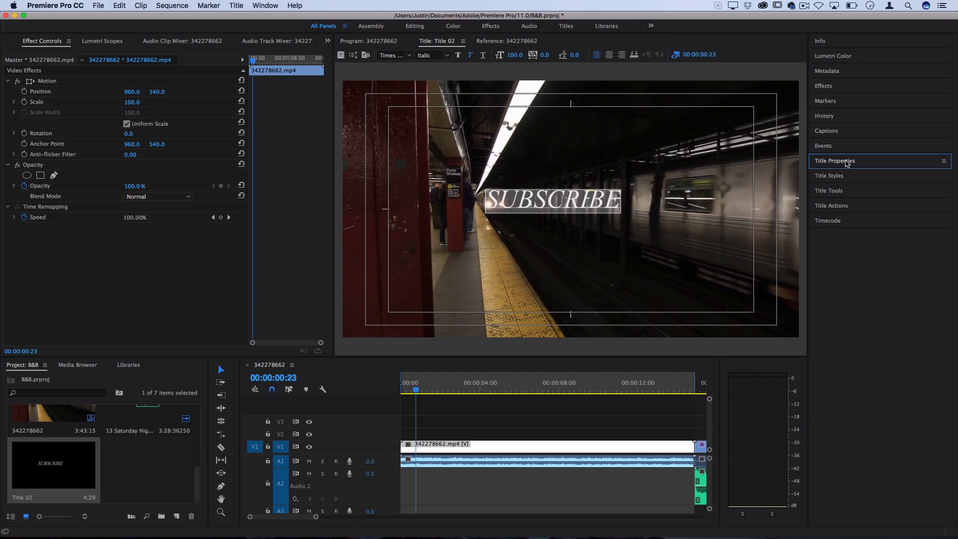
{"action": "left_click", "coordinate": [834, 161]}
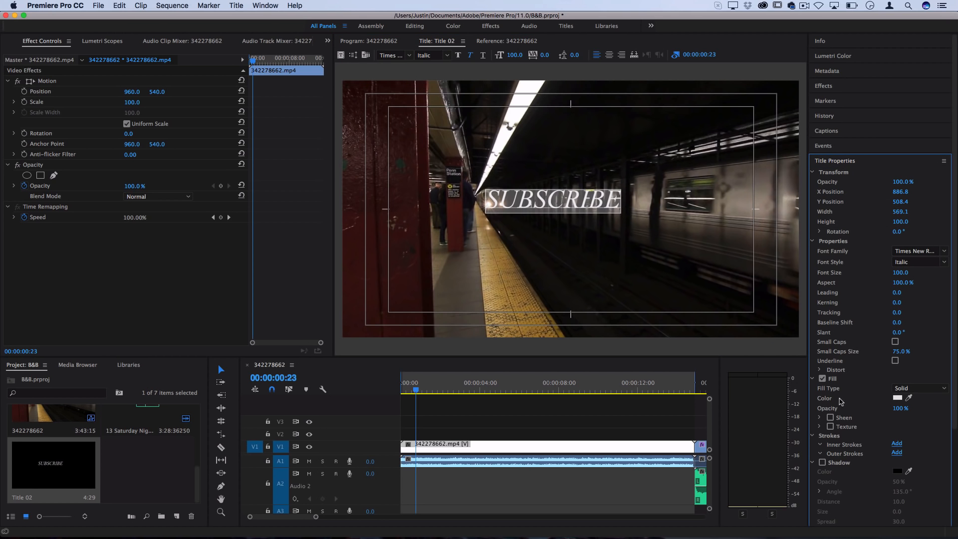
- Fill the SUBSCRIBE text with bright yellow and add a drop shadow
{"action": "left_click", "coordinate": [897, 398]}
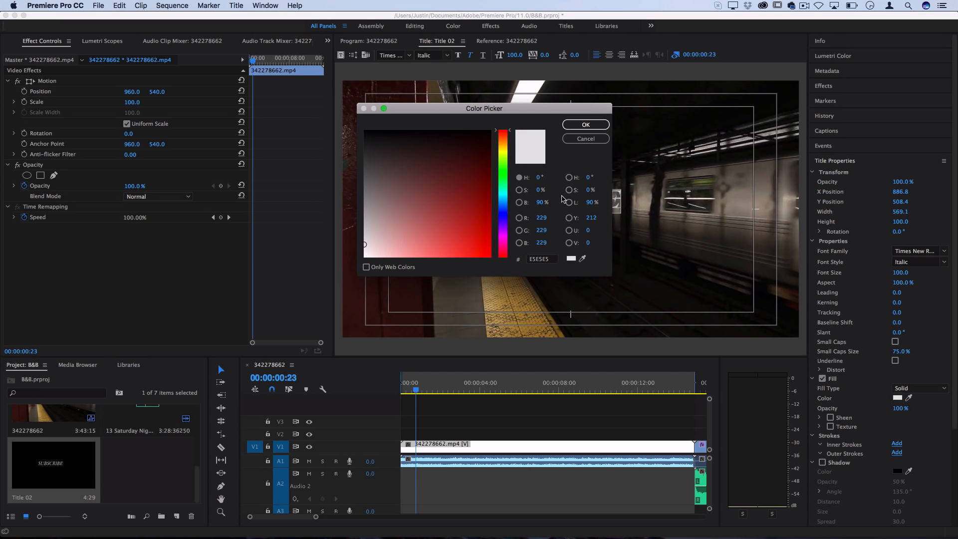
{"action": "left_click", "coordinate": [481, 230]}
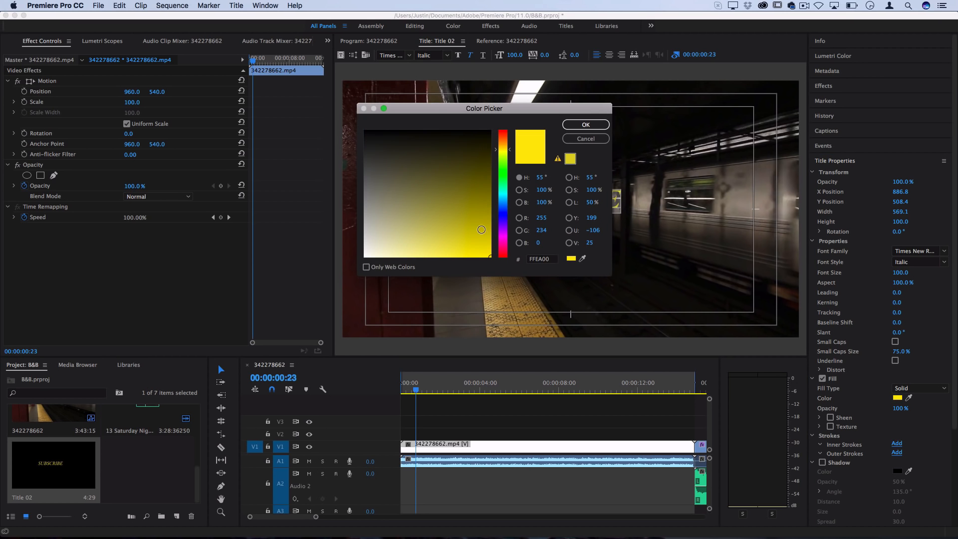
{"action": "left_click", "coordinate": [585, 125]}
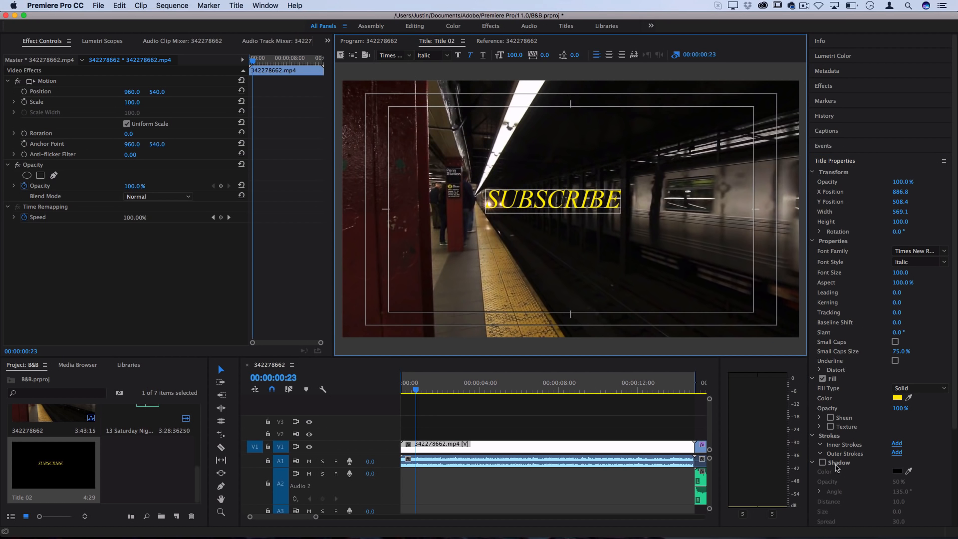
{"action": "left_click", "coordinate": [822, 462]}
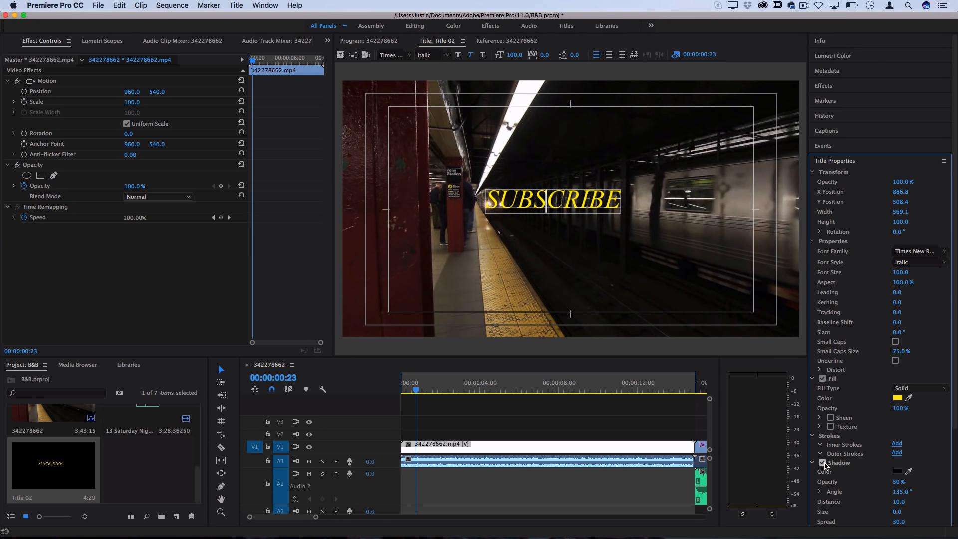
{"action": "left_click", "coordinate": [822, 462]}
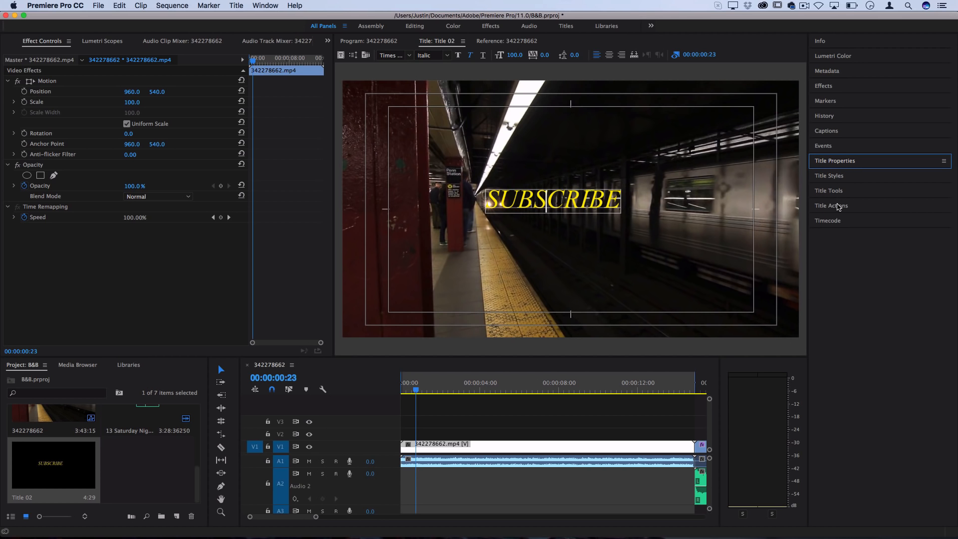
- Center the SUBSCRIBE title horizontally and vertically in the frame
{"action": "left_click", "coordinate": [831, 206]}
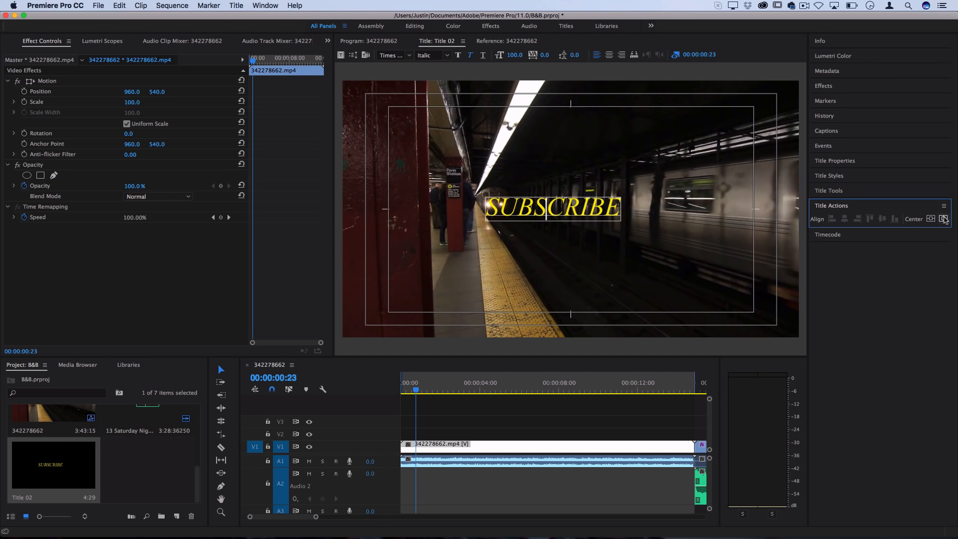
{"action": "left_click", "coordinate": [834, 160]}
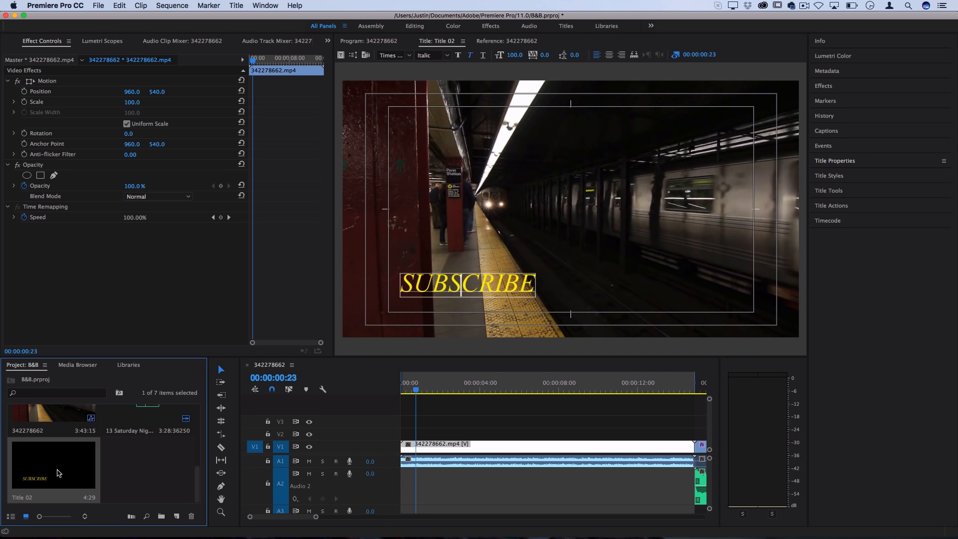
{"action": "mouse_move", "coordinate": [52, 467]}
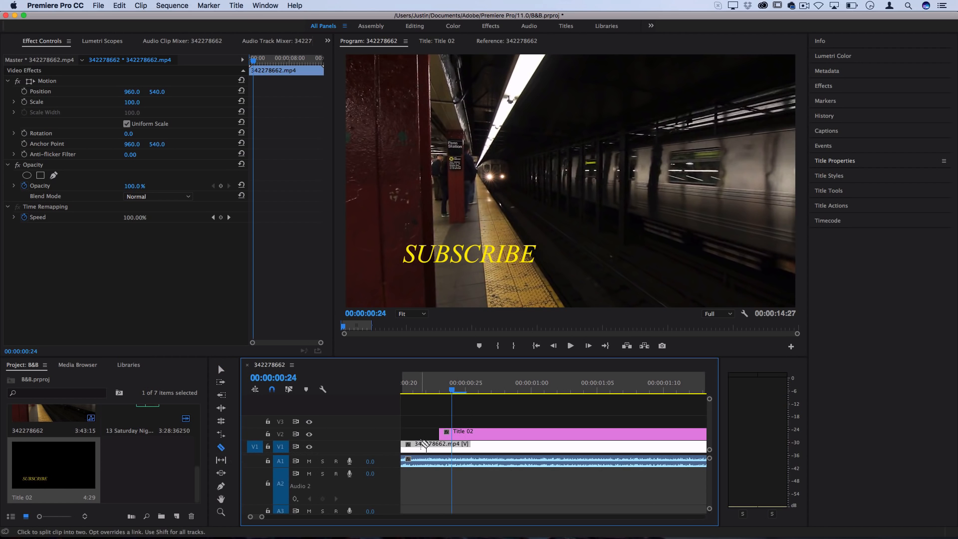
- Razor the Title 02 clip twice near the half-second mark to isolate a short gap
{"action": "left_click", "coordinate": [455, 431]}
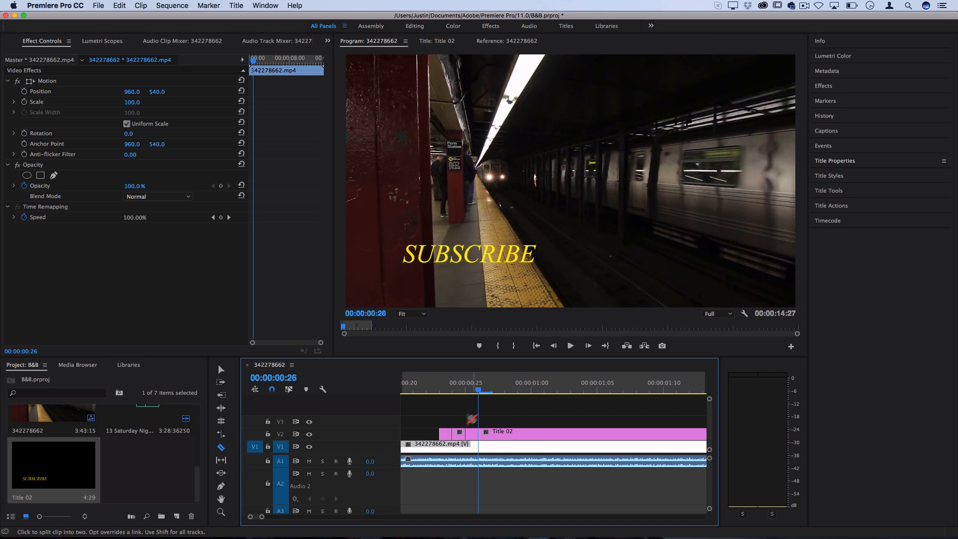
{"action": "left_click", "coordinate": [458, 434]}
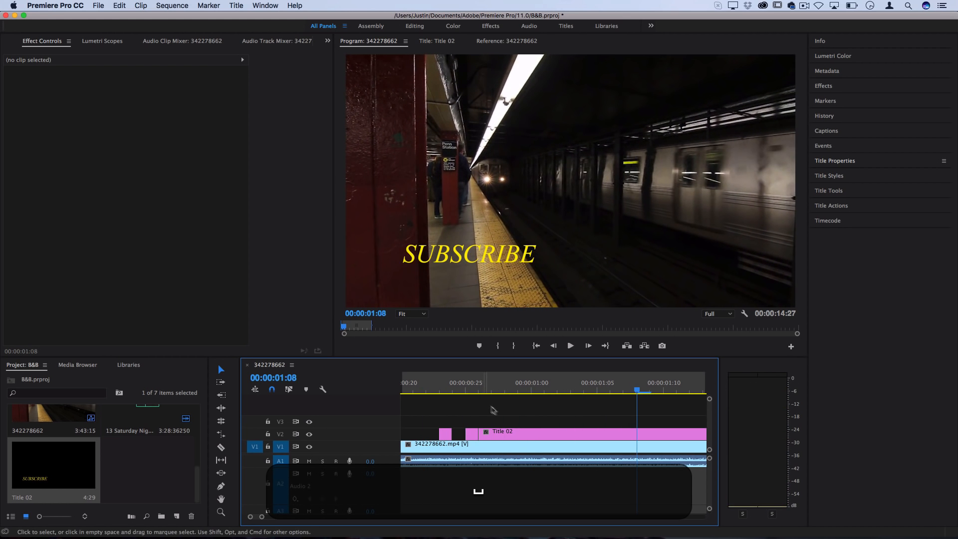
{"action": "left_click", "coordinate": [478, 390]}
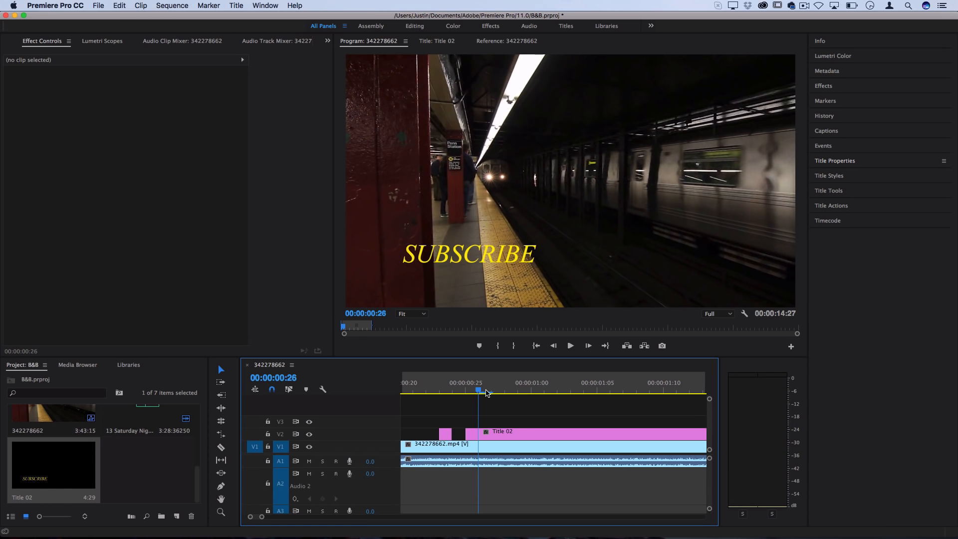
{"action": "left_click", "coordinate": [501, 431]}
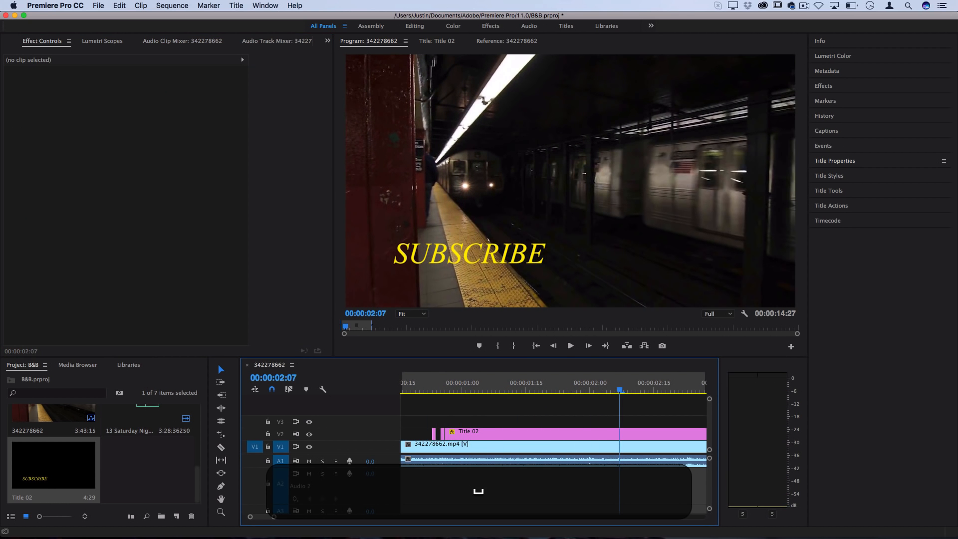
- Step back one frame and razor the later SUBSCRIBE title piece around 00:00:02:19
{"action": "left_click", "coordinate": [570, 346]}
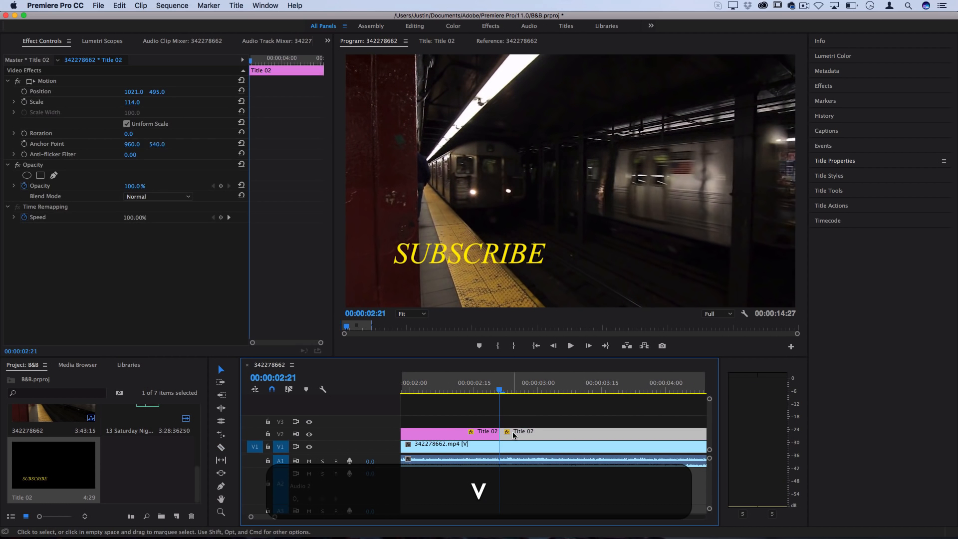
{"action": "left_click", "coordinate": [221, 447]}
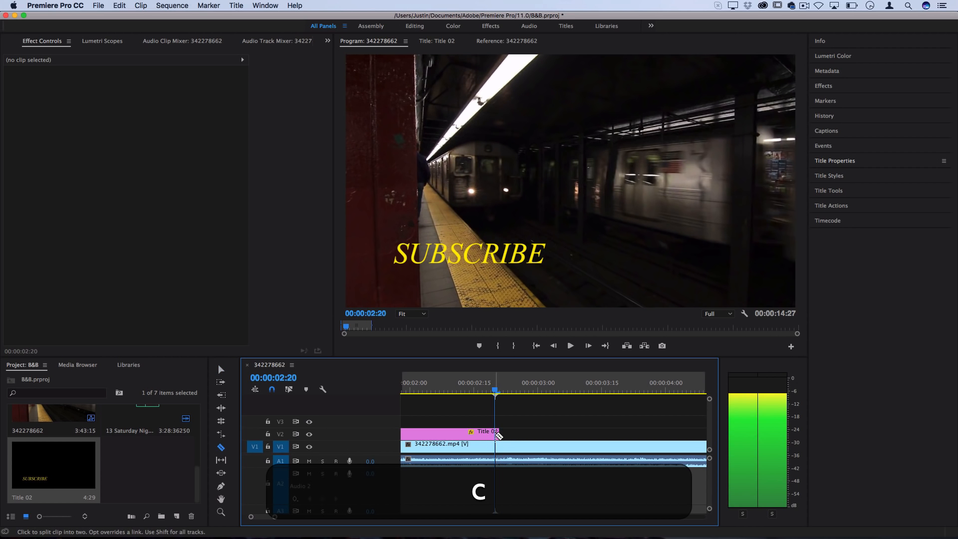
{"action": "key", "text": "left"}
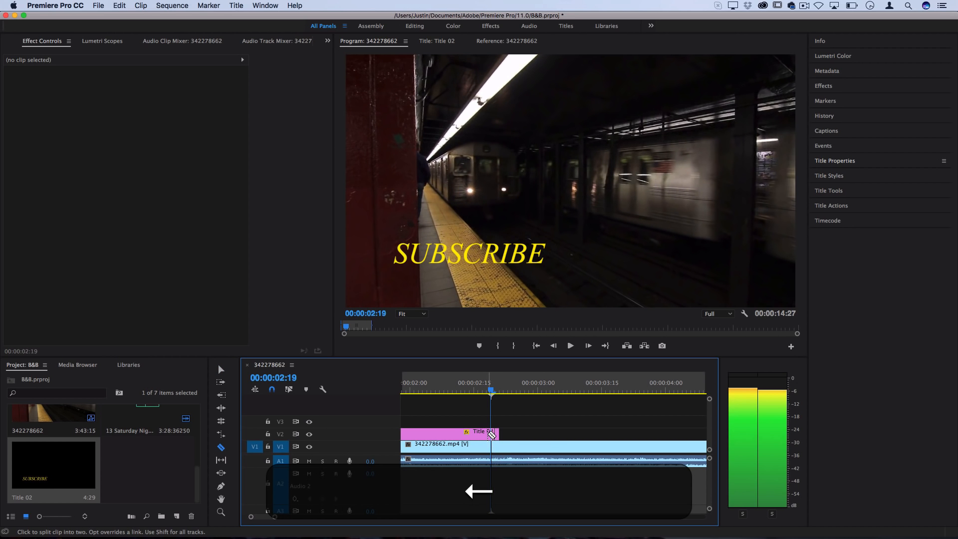
{"action": "left_click", "coordinate": [480, 432]}
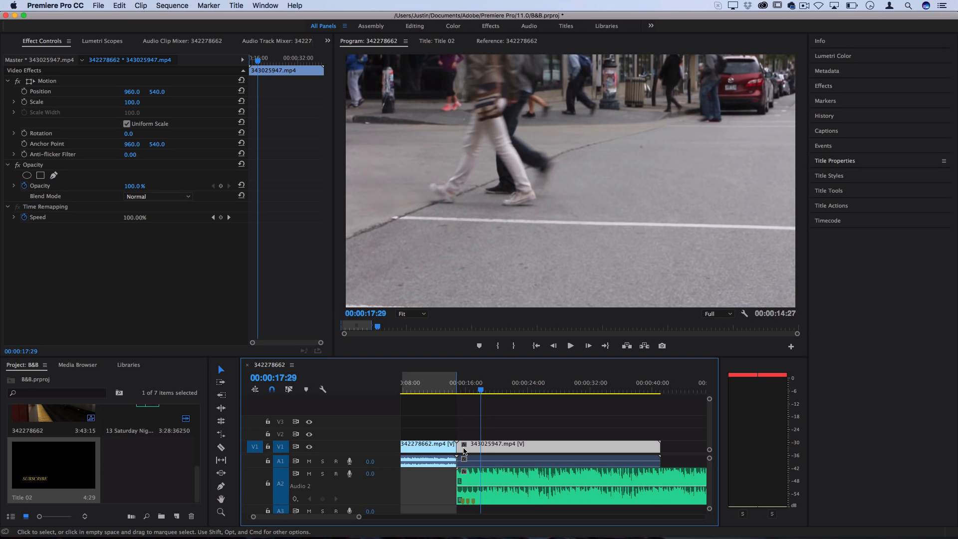
- Show Lumetri Color for the street clip with Basic Correction collapsed and RGB Curves expanded
{"action": "left_click", "coordinate": [831, 55]}
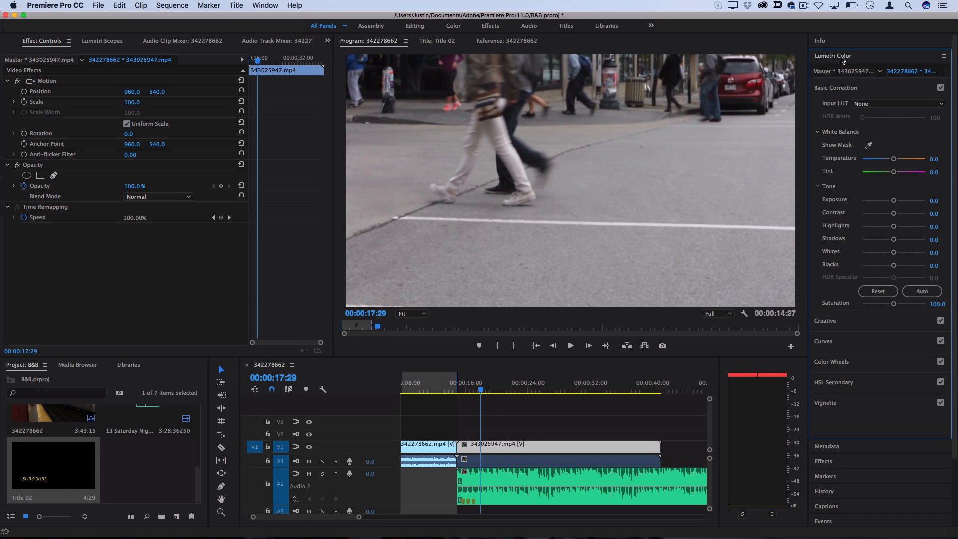
{"action": "left_click", "coordinate": [836, 88]}
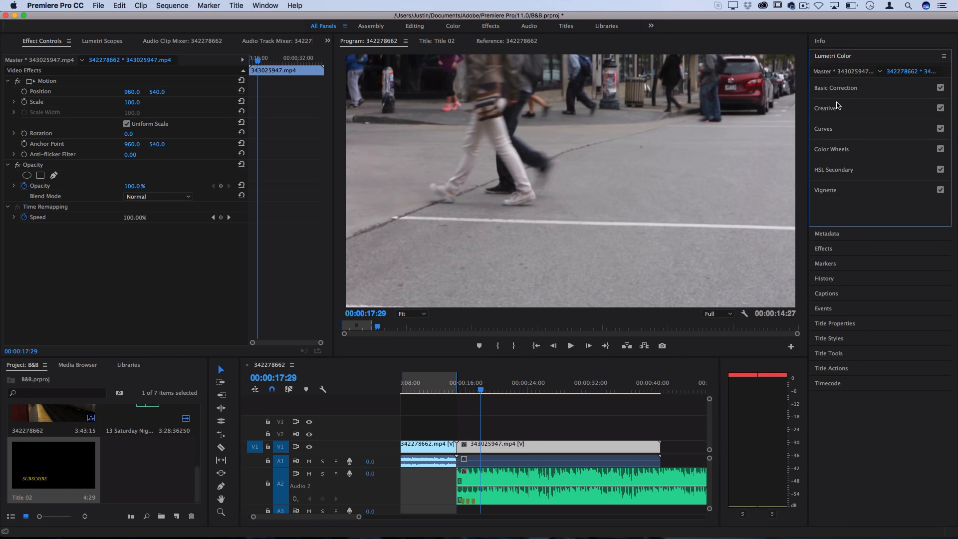
{"action": "left_click", "coordinate": [823, 129]}
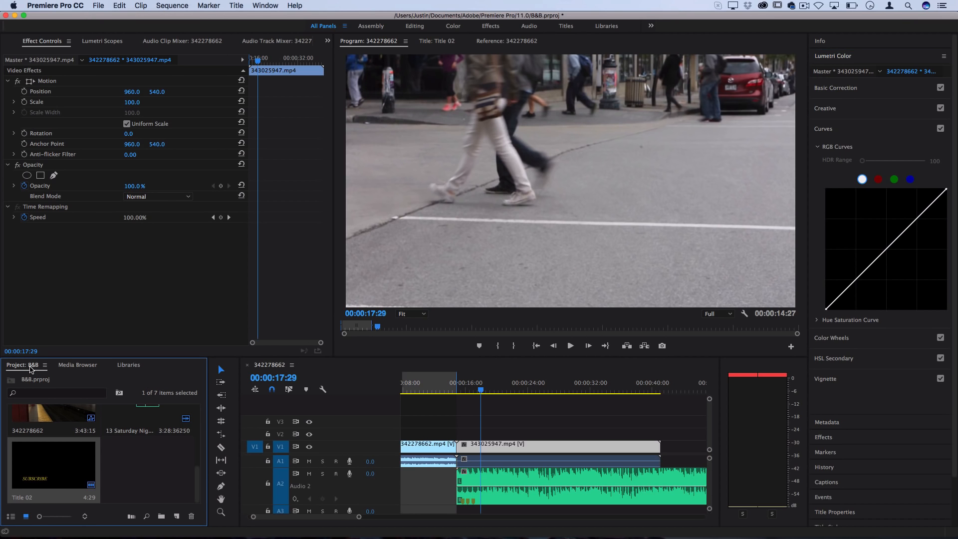
- Create an adjustment layer via File > New and stretch it over the street clip on V2
{"action": "left_click", "coordinate": [97, 6]}
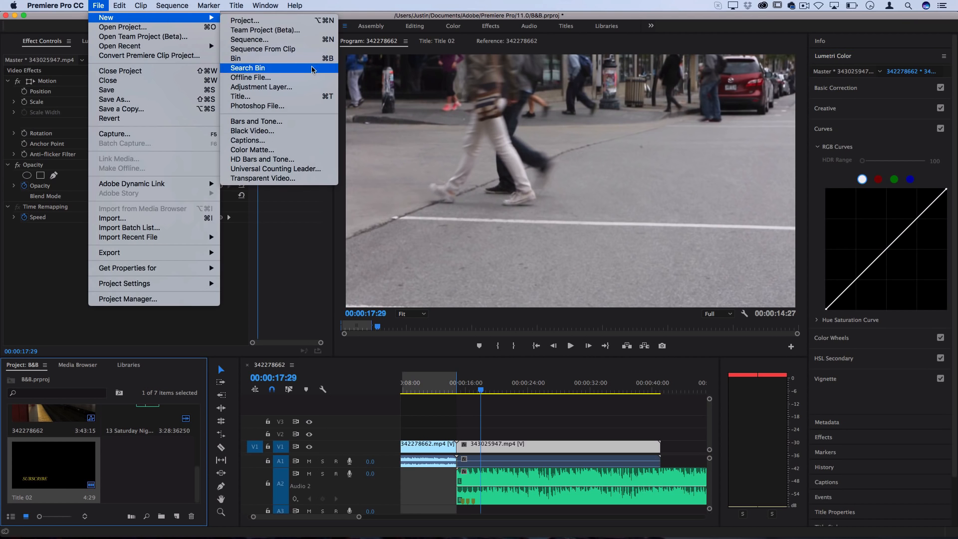
{"action": "left_click", "coordinate": [261, 86]}
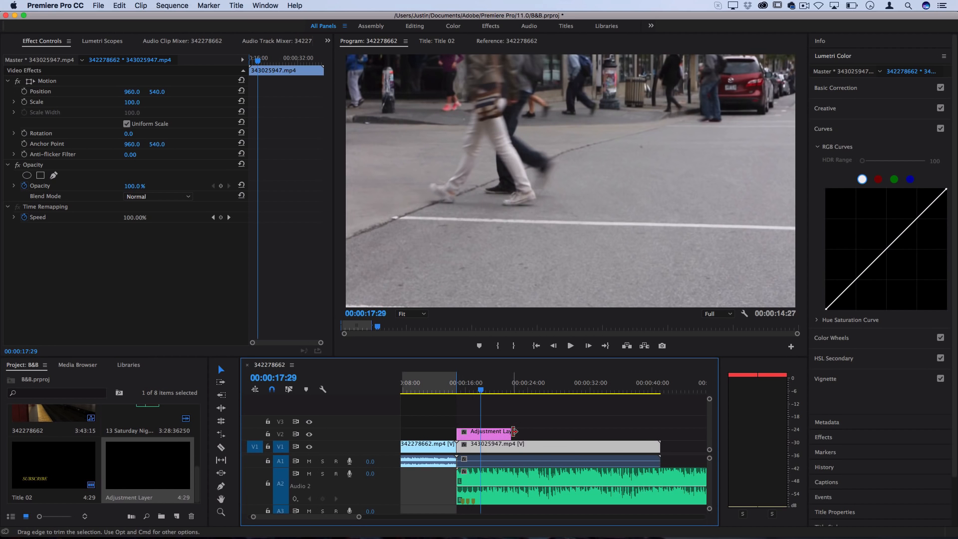
{"action": "left_click", "coordinate": [489, 432]}
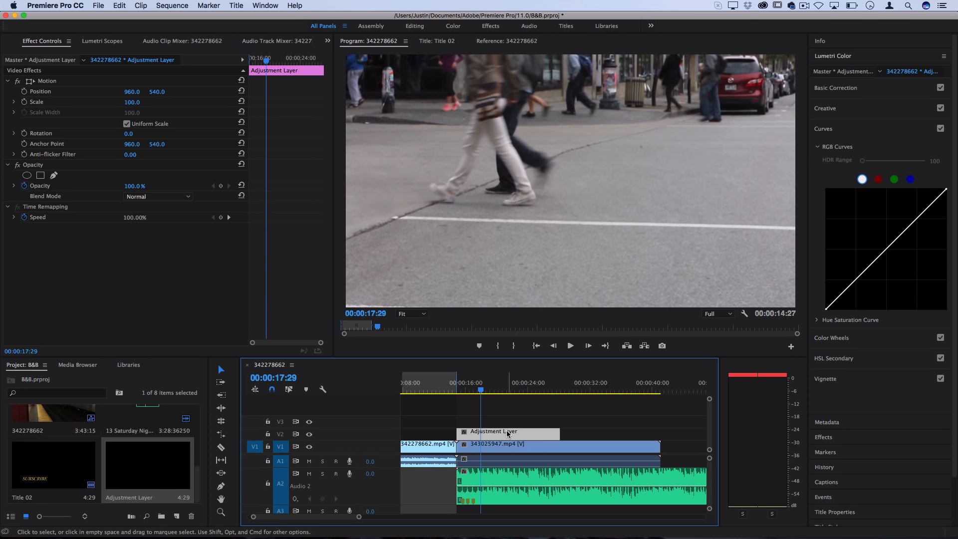
{"action": "mouse_move", "coordinate": [500, 477]}
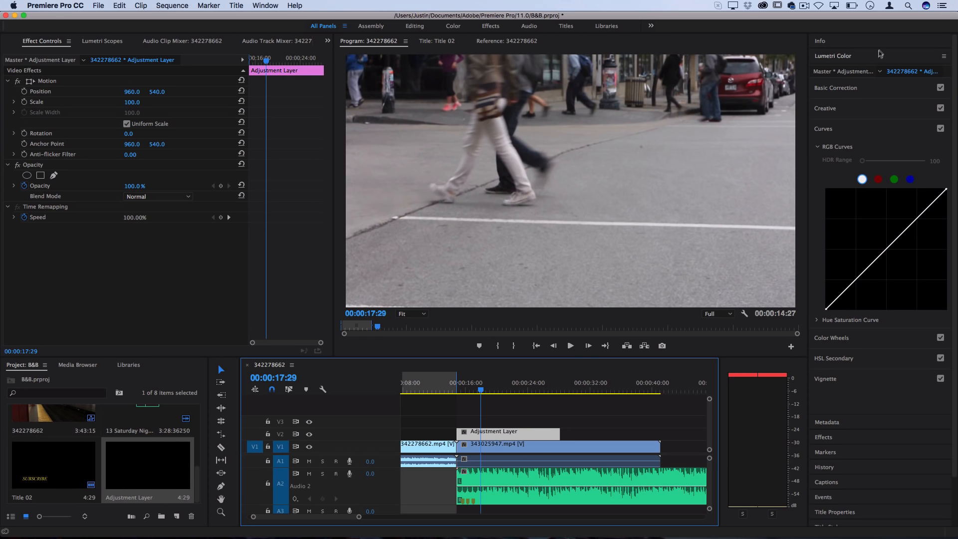
{"action": "mouse_move", "coordinate": [876, 156]}
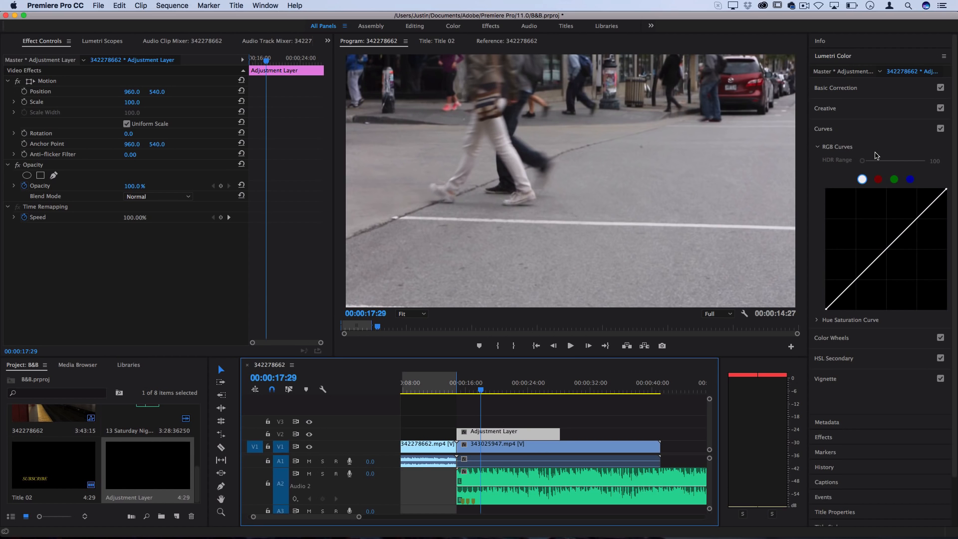
- Raise the RGB curve, nudge exposure/contrast, and pull down the blue channel on the adjustment layer
{"action": "left_click", "coordinate": [823, 129]}
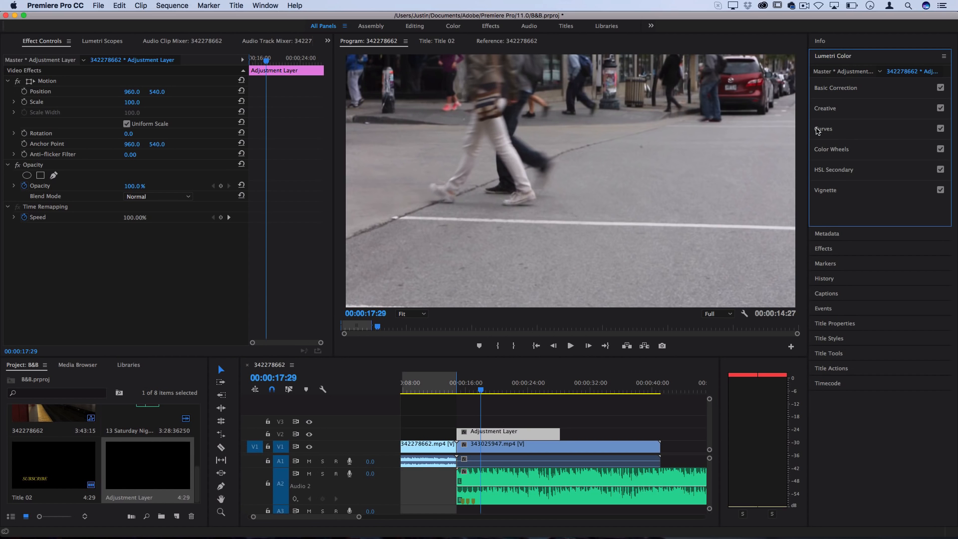
{"action": "left_click", "coordinate": [823, 129]}
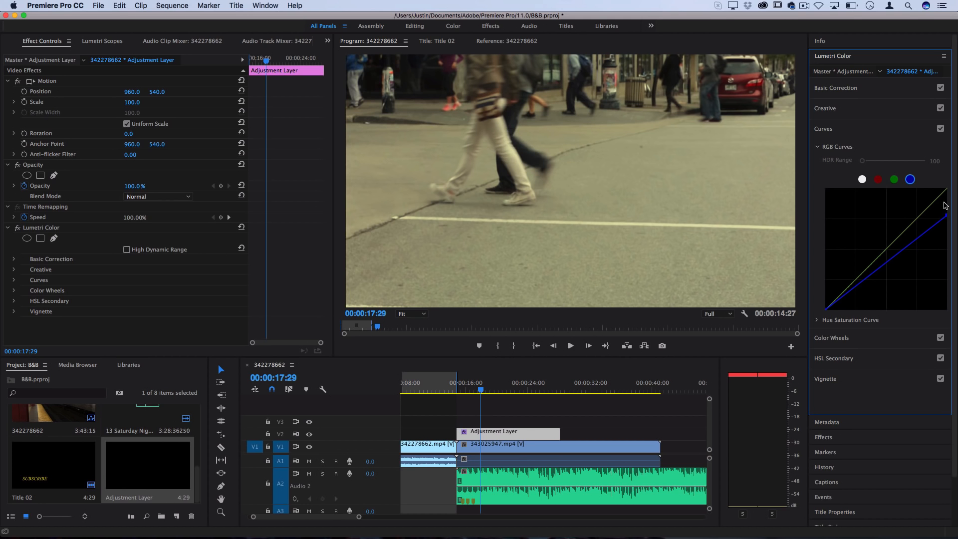
{"action": "mouse_move", "coordinate": [756, 156]}
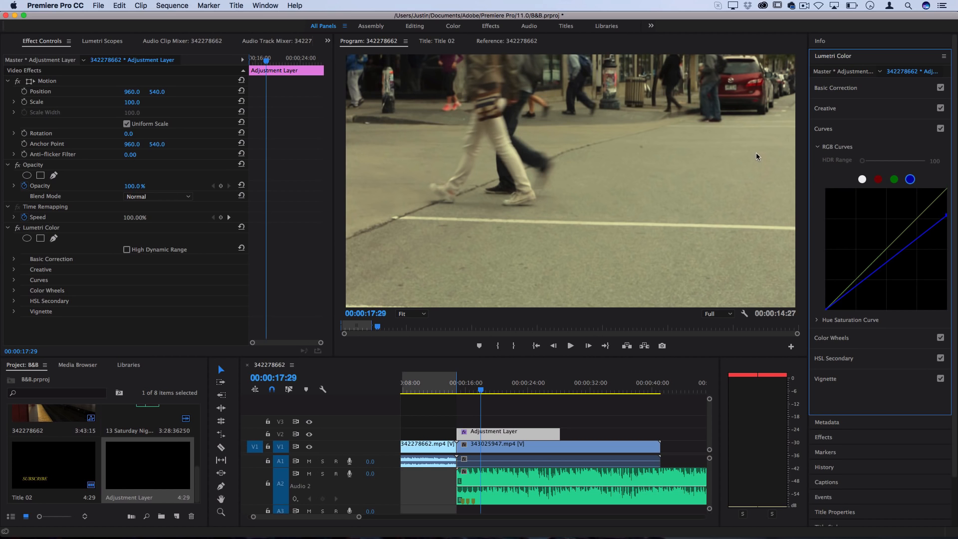
{"action": "mouse_move", "coordinate": [849, 199]}
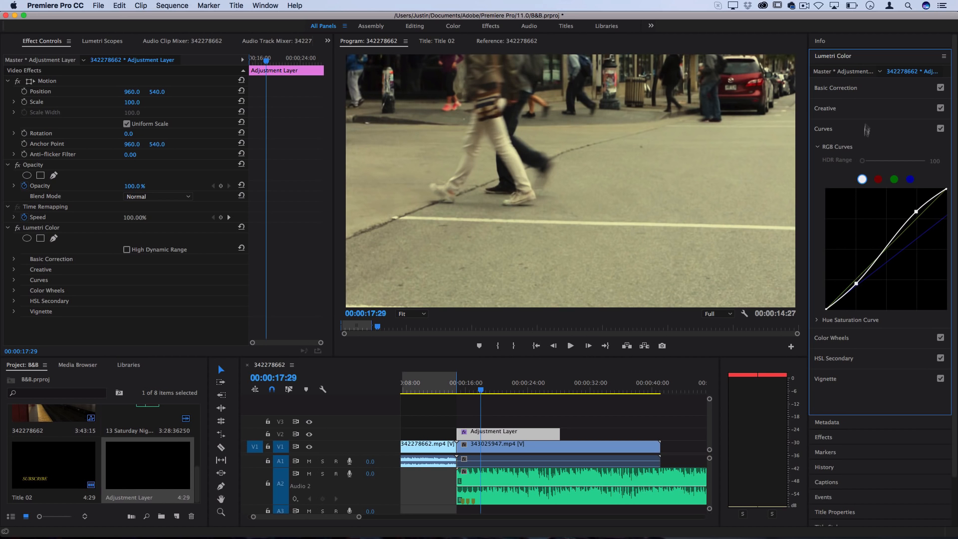
{"action": "left_click", "coordinate": [836, 88]}
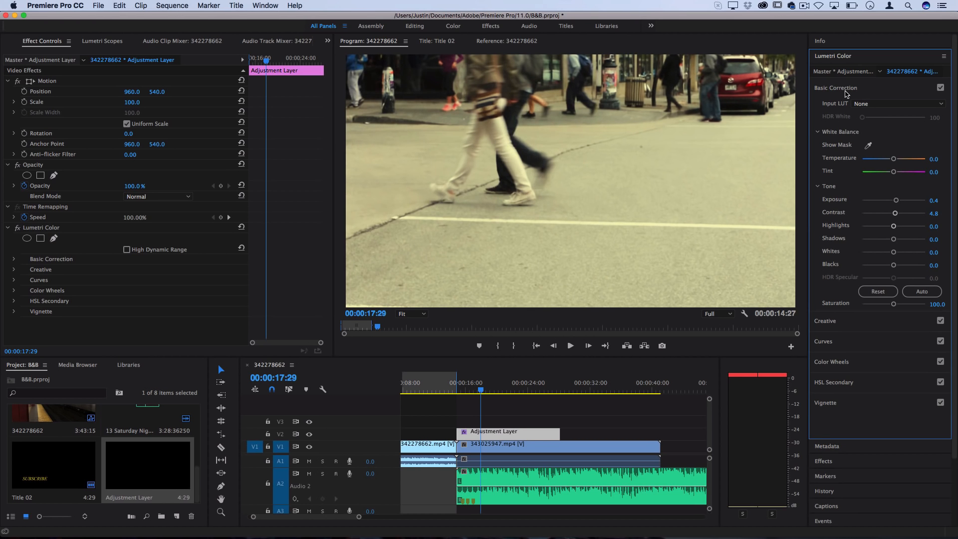
{"action": "left_click", "coordinate": [835, 88]}
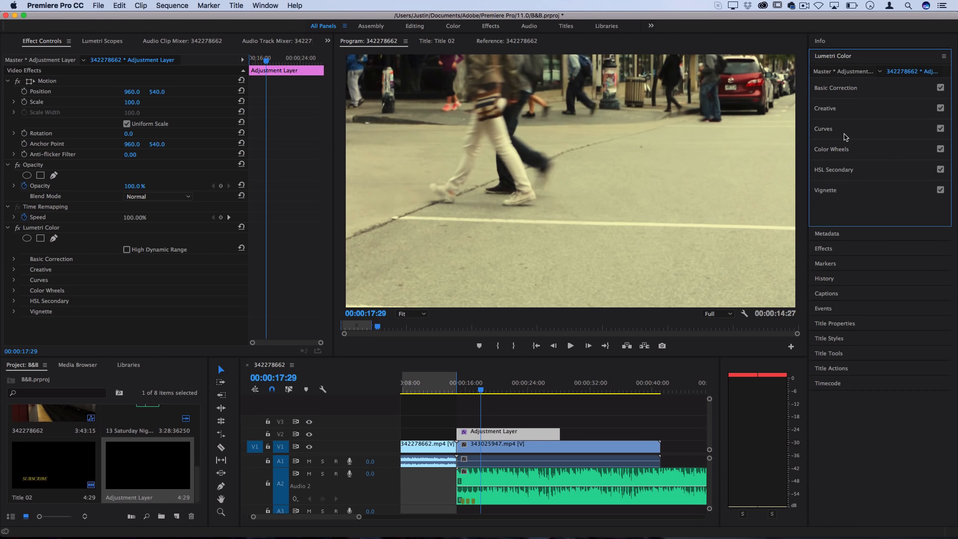
{"action": "left_click", "coordinate": [823, 128]}
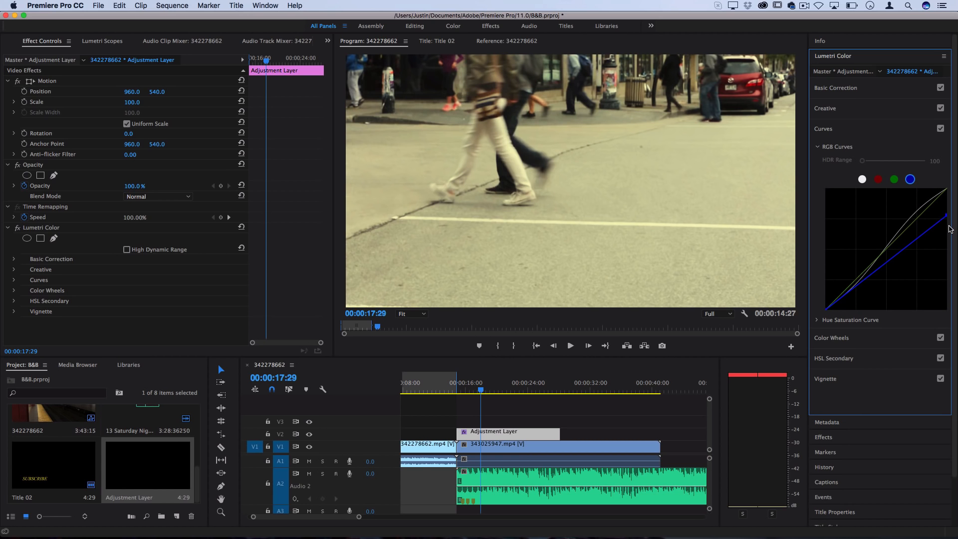
{"action": "mouse_move", "coordinate": [860, 116]}
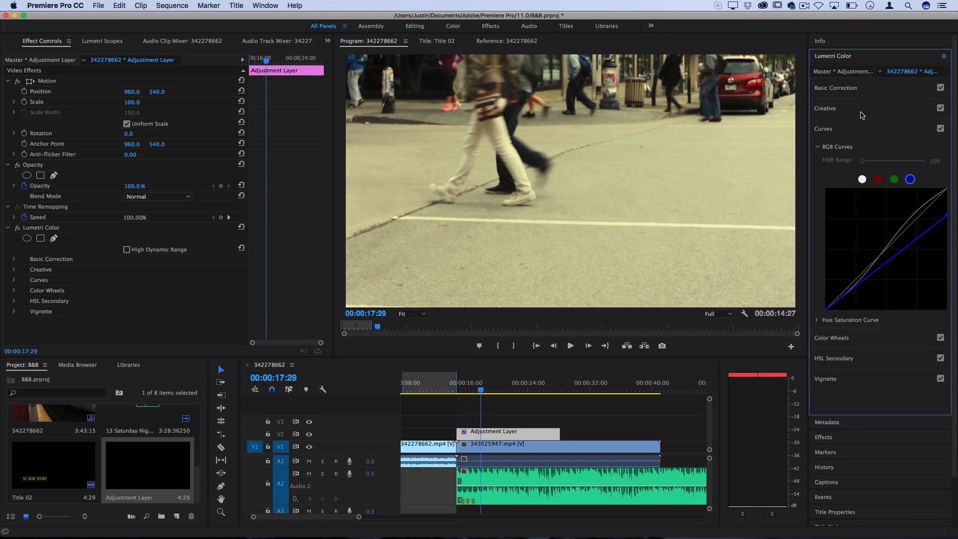
{"action": "left_click", "coordinate": [822, 129]}
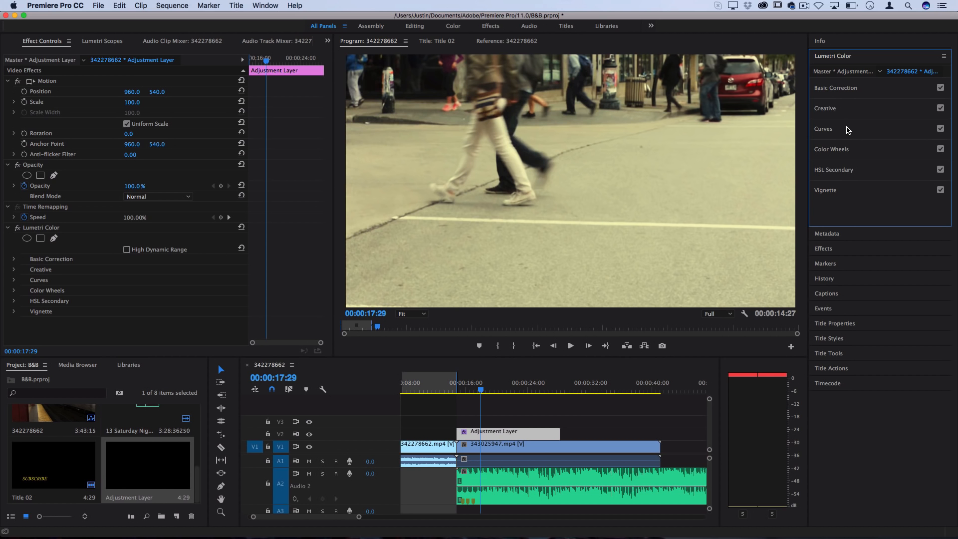
- Select the music and street clips and razor the street clip at a beat marker
{"action": "left_click", "coordinate": [569, 345]}
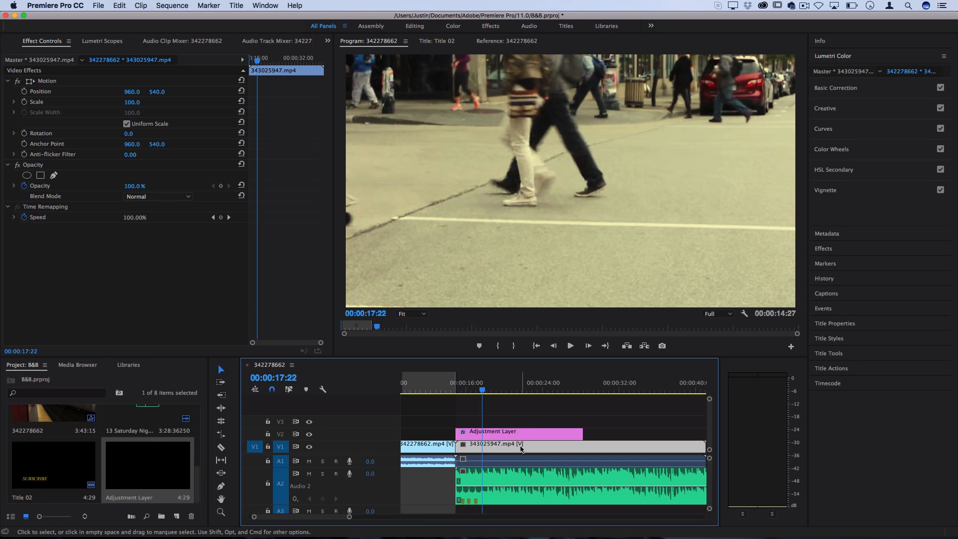
{"action": "mouse_move", "coordinate": [456, 457]}
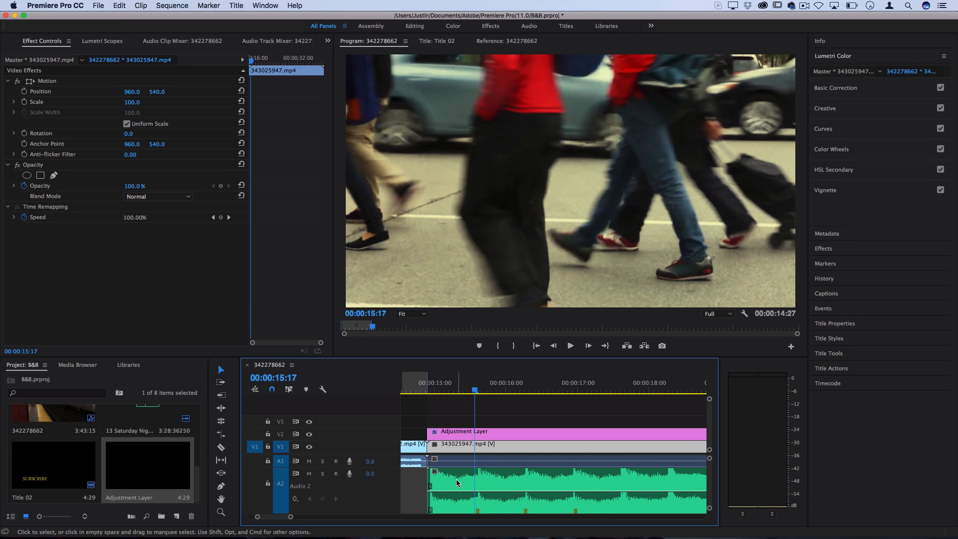
{"action": "left_click", "coordinate": [463, 483]}
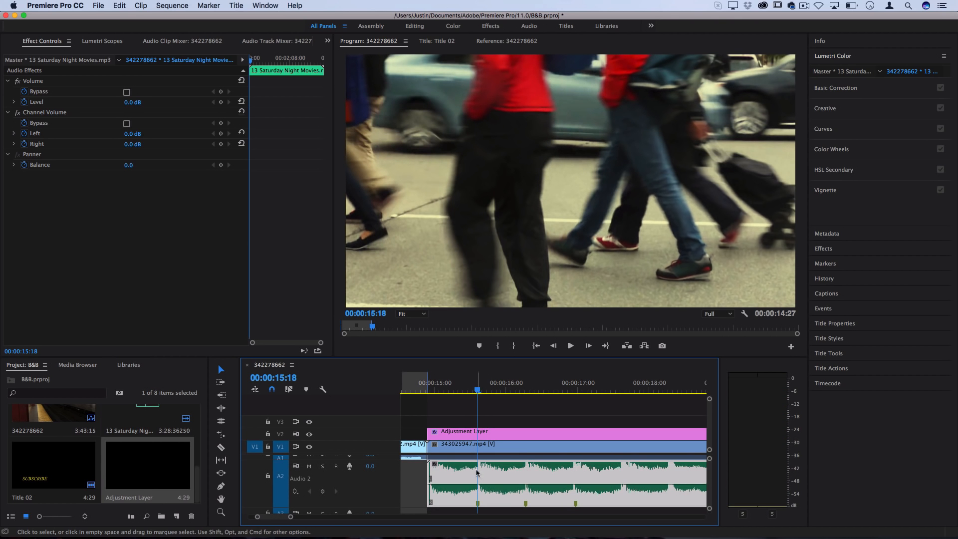
{"action": "mouse_move", "coordinate": [479, 445]}
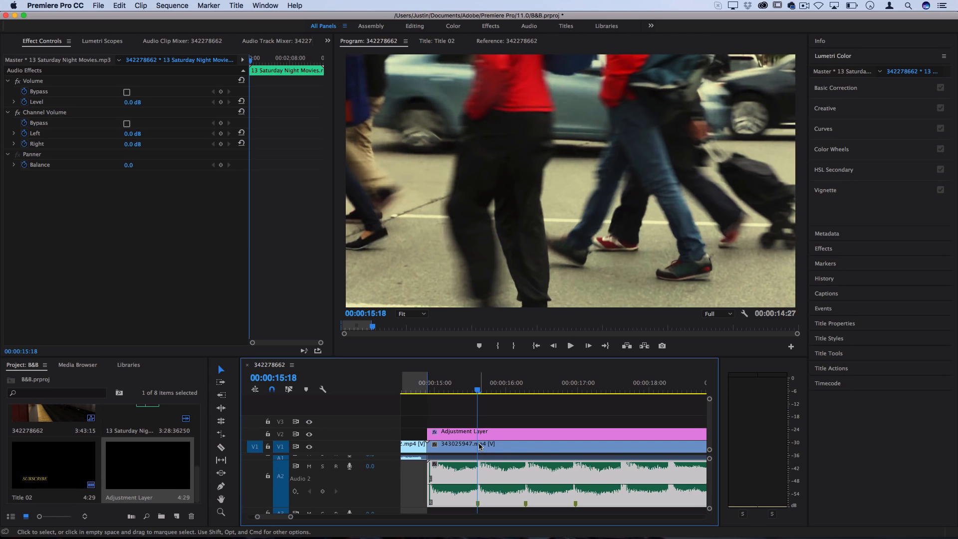
{"action": "left_click", "coordinate": [220, 446]}
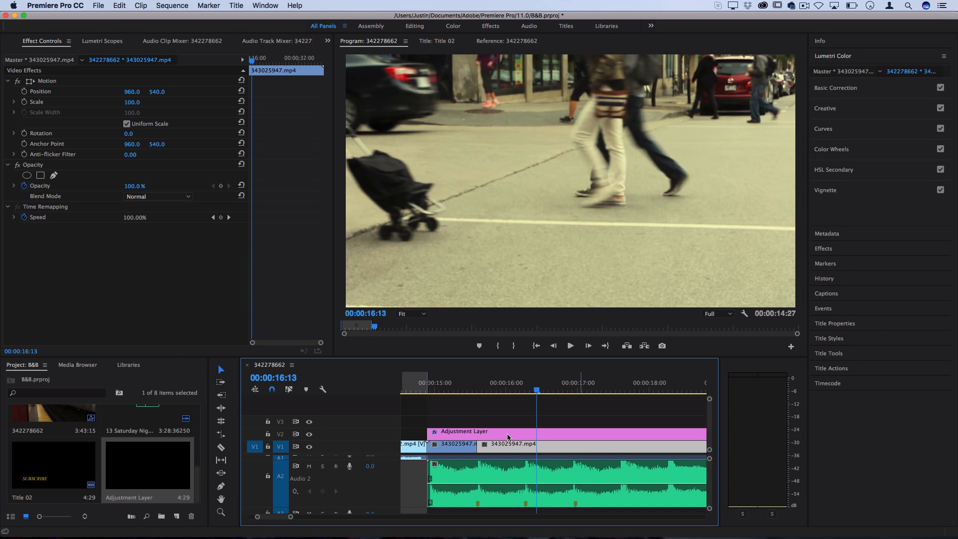
{"action": "left_click", "coordinate": [220, 447]}
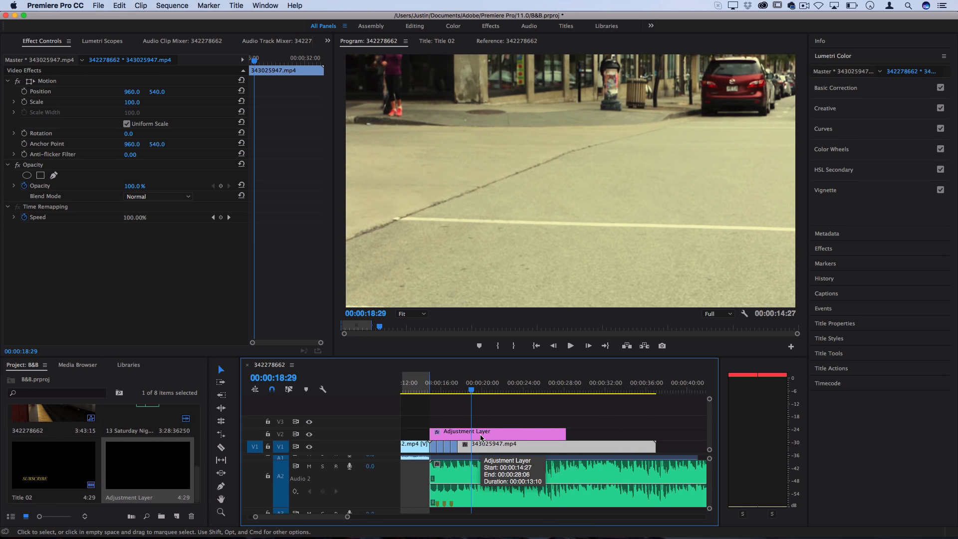
- Jump the playhead back near the start of the street clip
{"action": "left_click", "coordinate": [520, 390]}
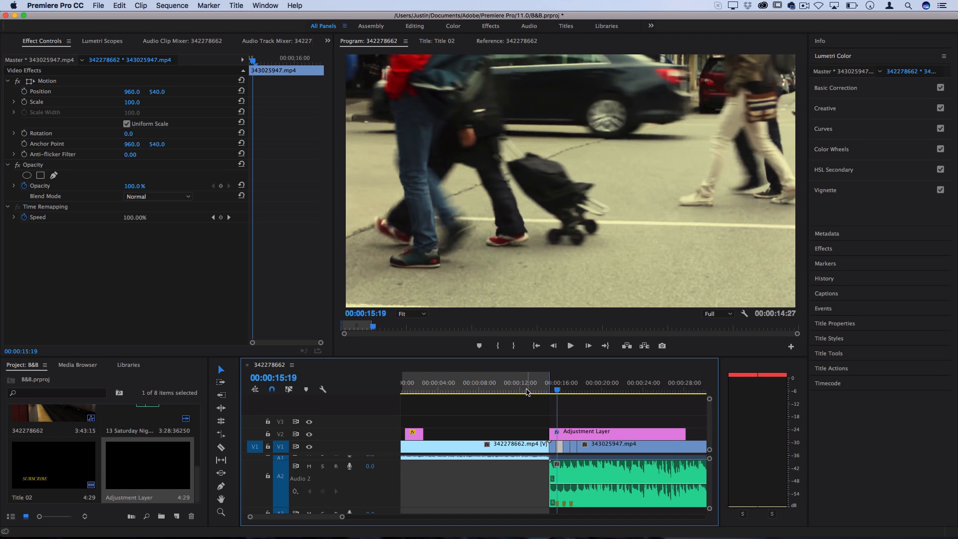
{"action": "mouse_move", "coordinate": [553, 450]}
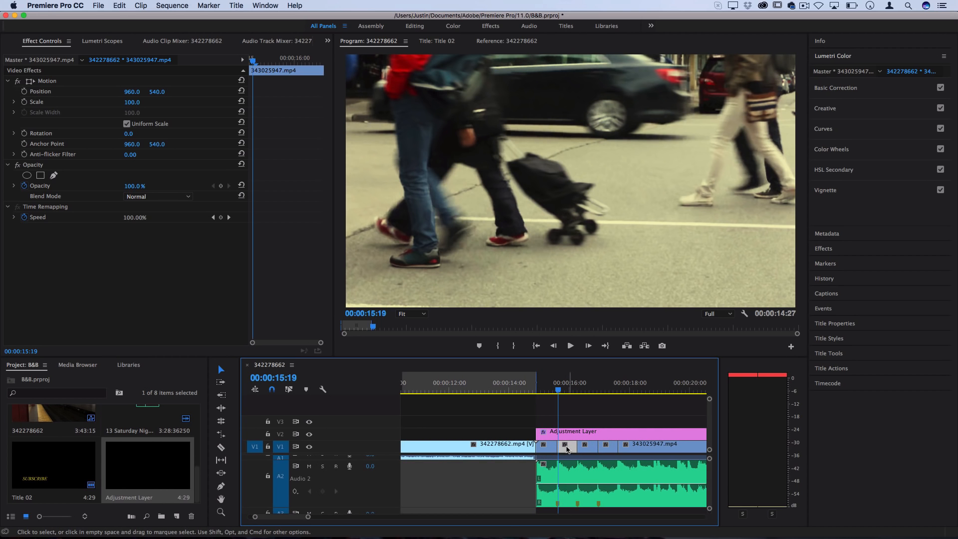
{"action": "mouse_move", "coordinate": [272, 164]}
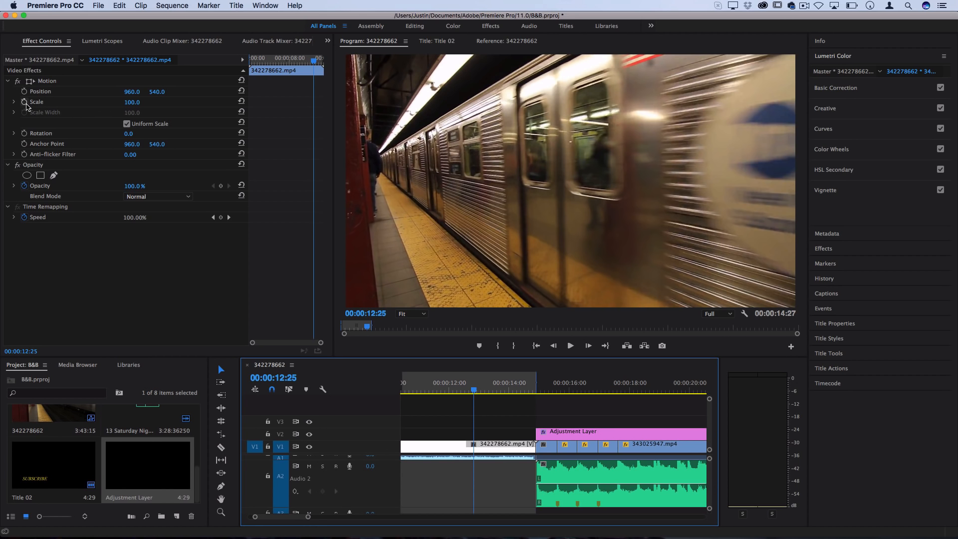
- Animate the subway clip's Scale with keyframes stepping from 100 toward 115 and 130
{"action": "left_click", "coordinate": [36, 102]}
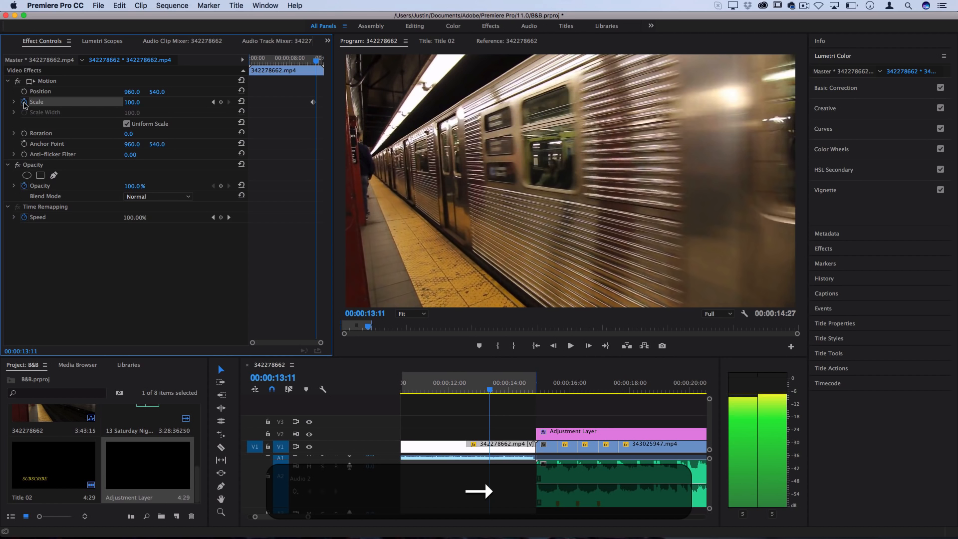
{"action": "double_click", "coordinate": [132, 102]}
{"action": "type", "text": "115"}
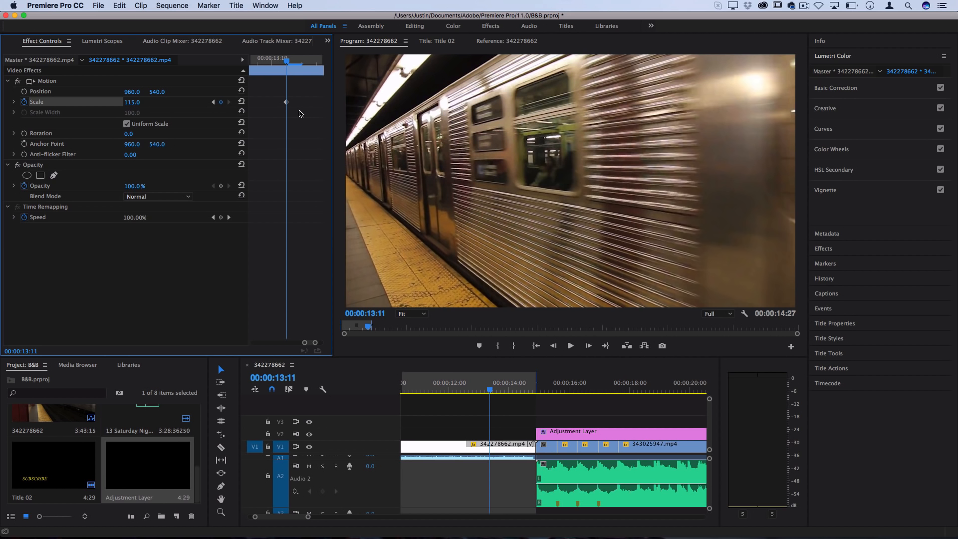
{"action": "left_click_drag", "start_coordinate": [273, 61], "coordinate": [295, 61]}
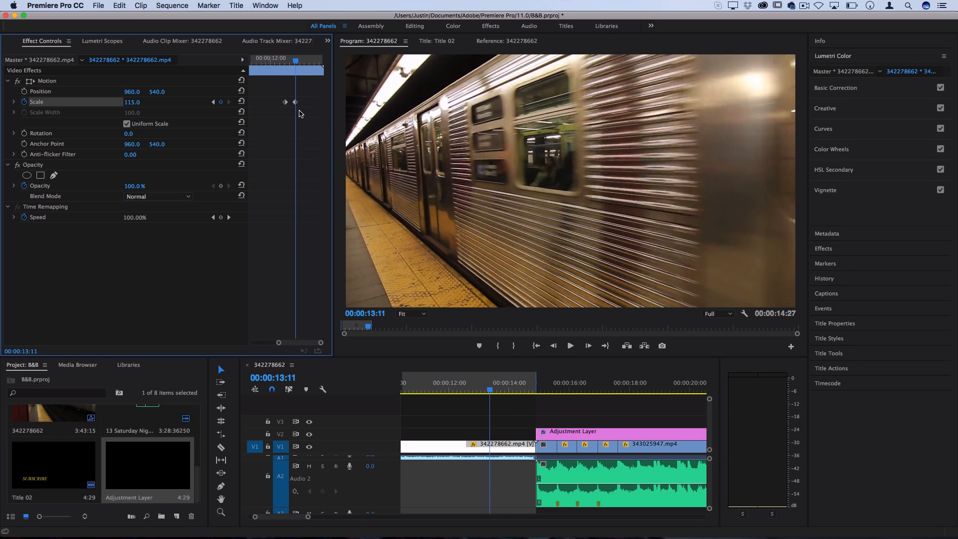
{"action": "left_click", "coordinate": [569, 345]}
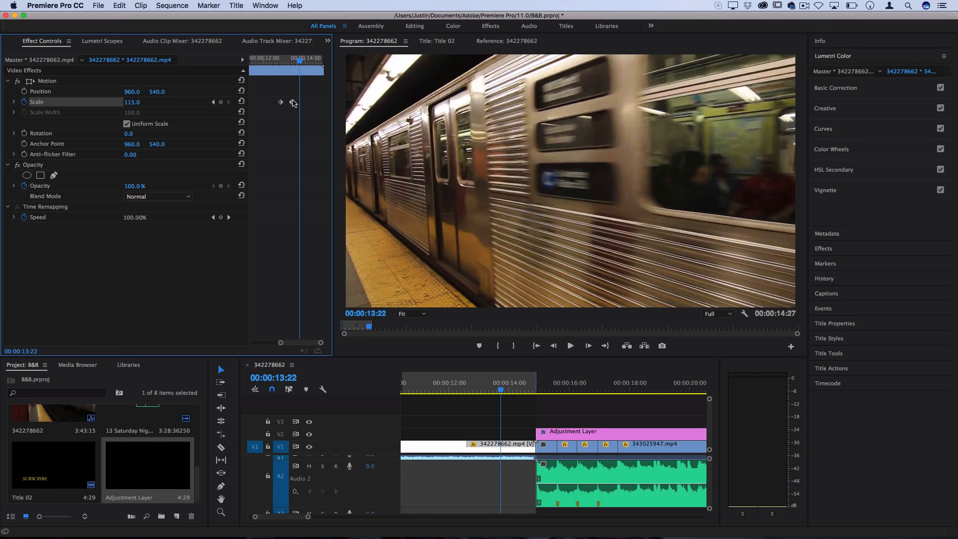
- Set the keyframes to Hold interpolation and push the final scale step to 145
{"action": "right_click", "coordinate": [292, 102]}
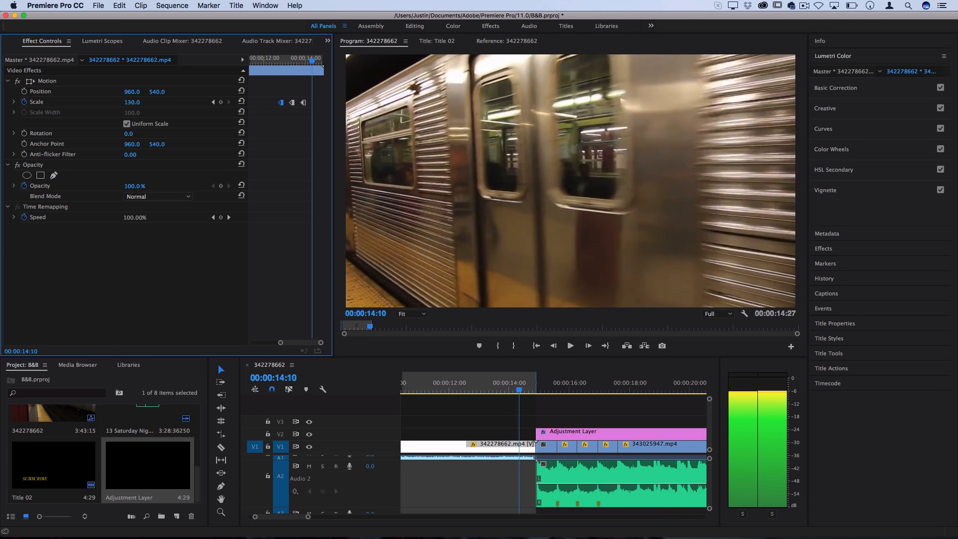
{"action": "double_click", "coordinate": [132, 102]}
{"action": "type", "text": "145"}
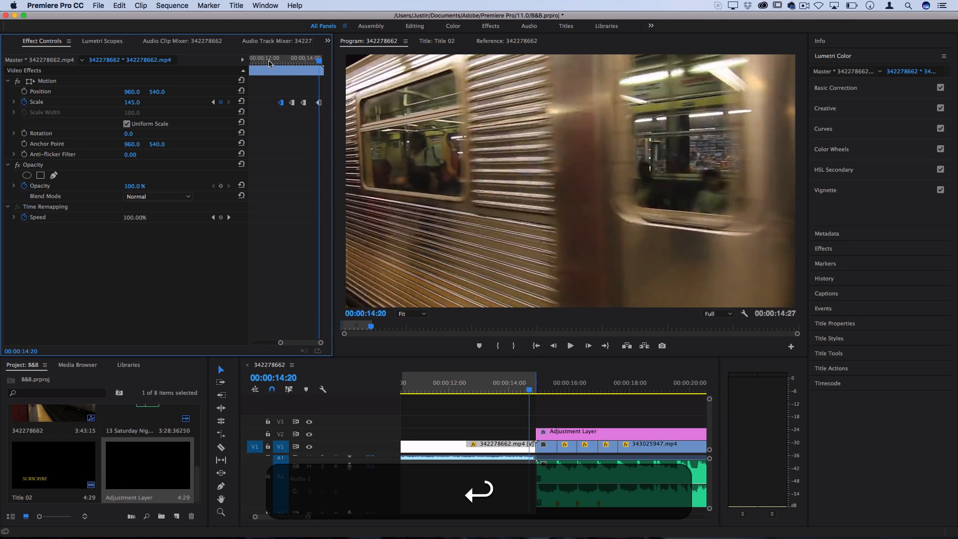
{"action": "left_click", "coordinate": [313, 102]}
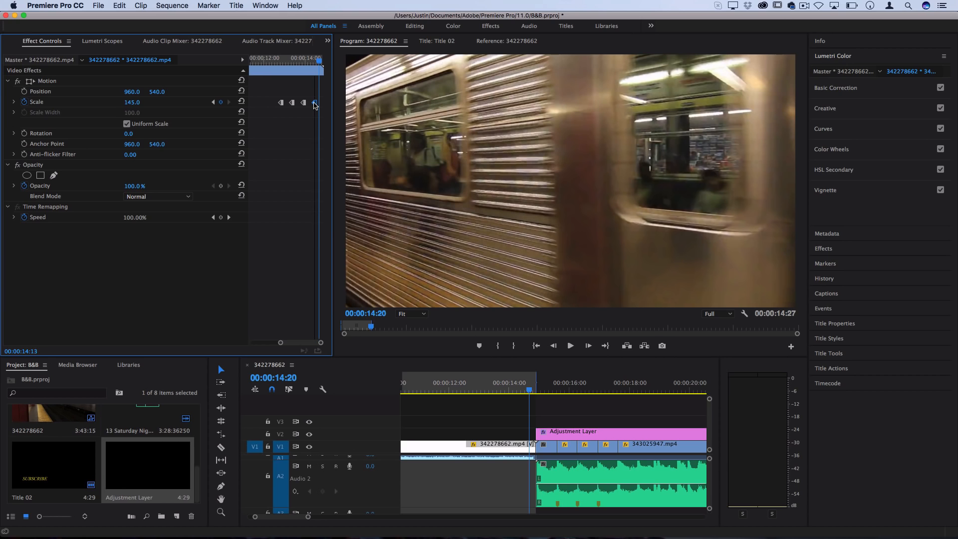